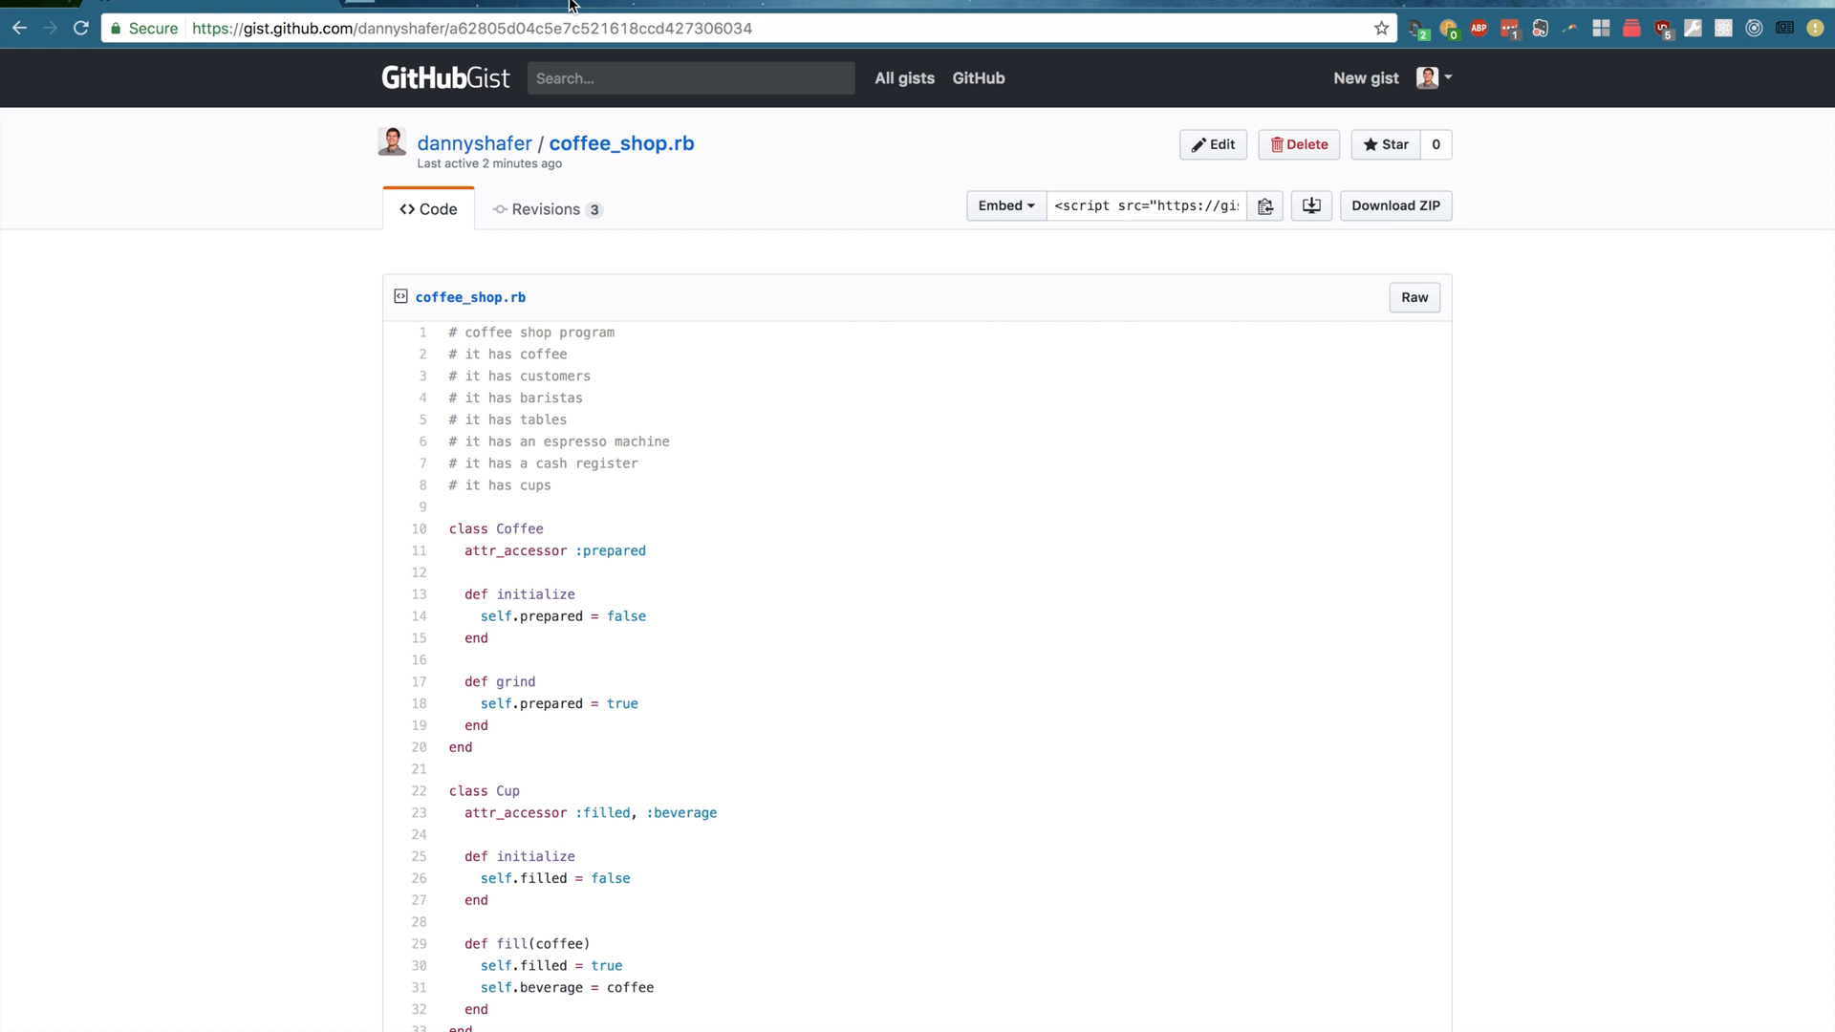
mouse_move(265, 488)
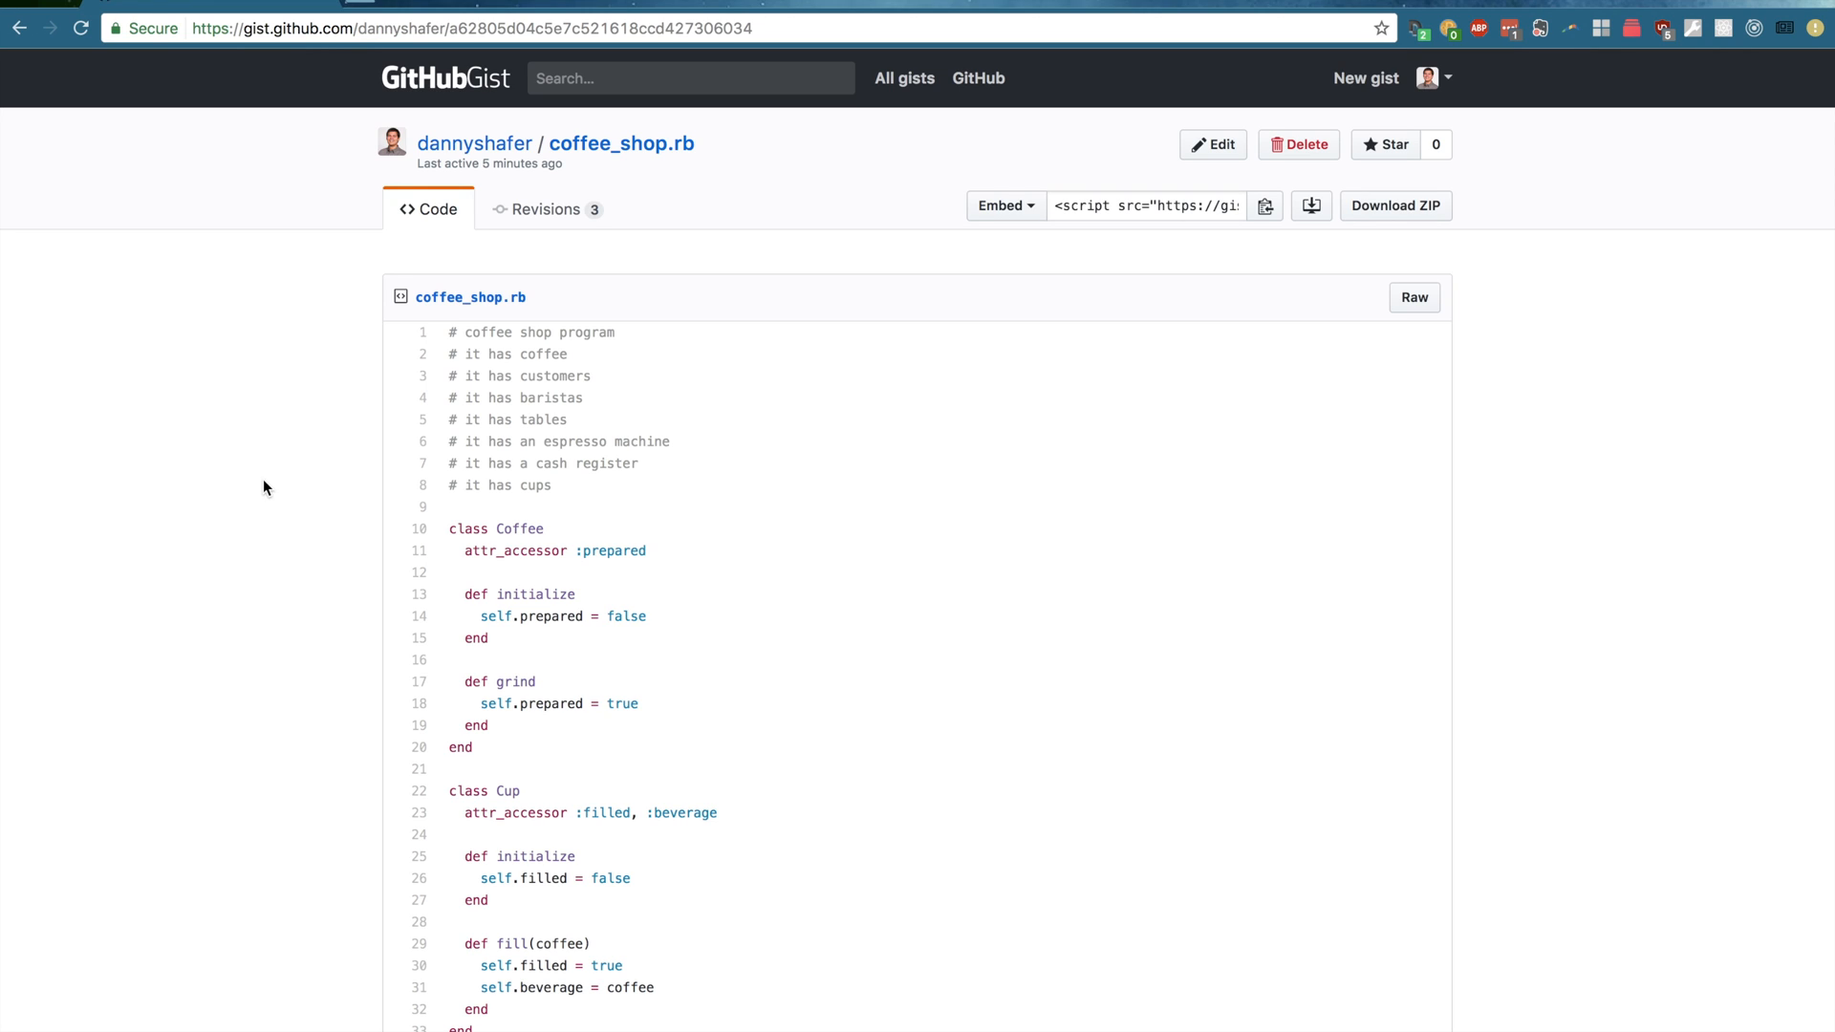
- Scroll through the coffee_shop.rb gist down to the comment box and back to the top
scroll("down", 3)
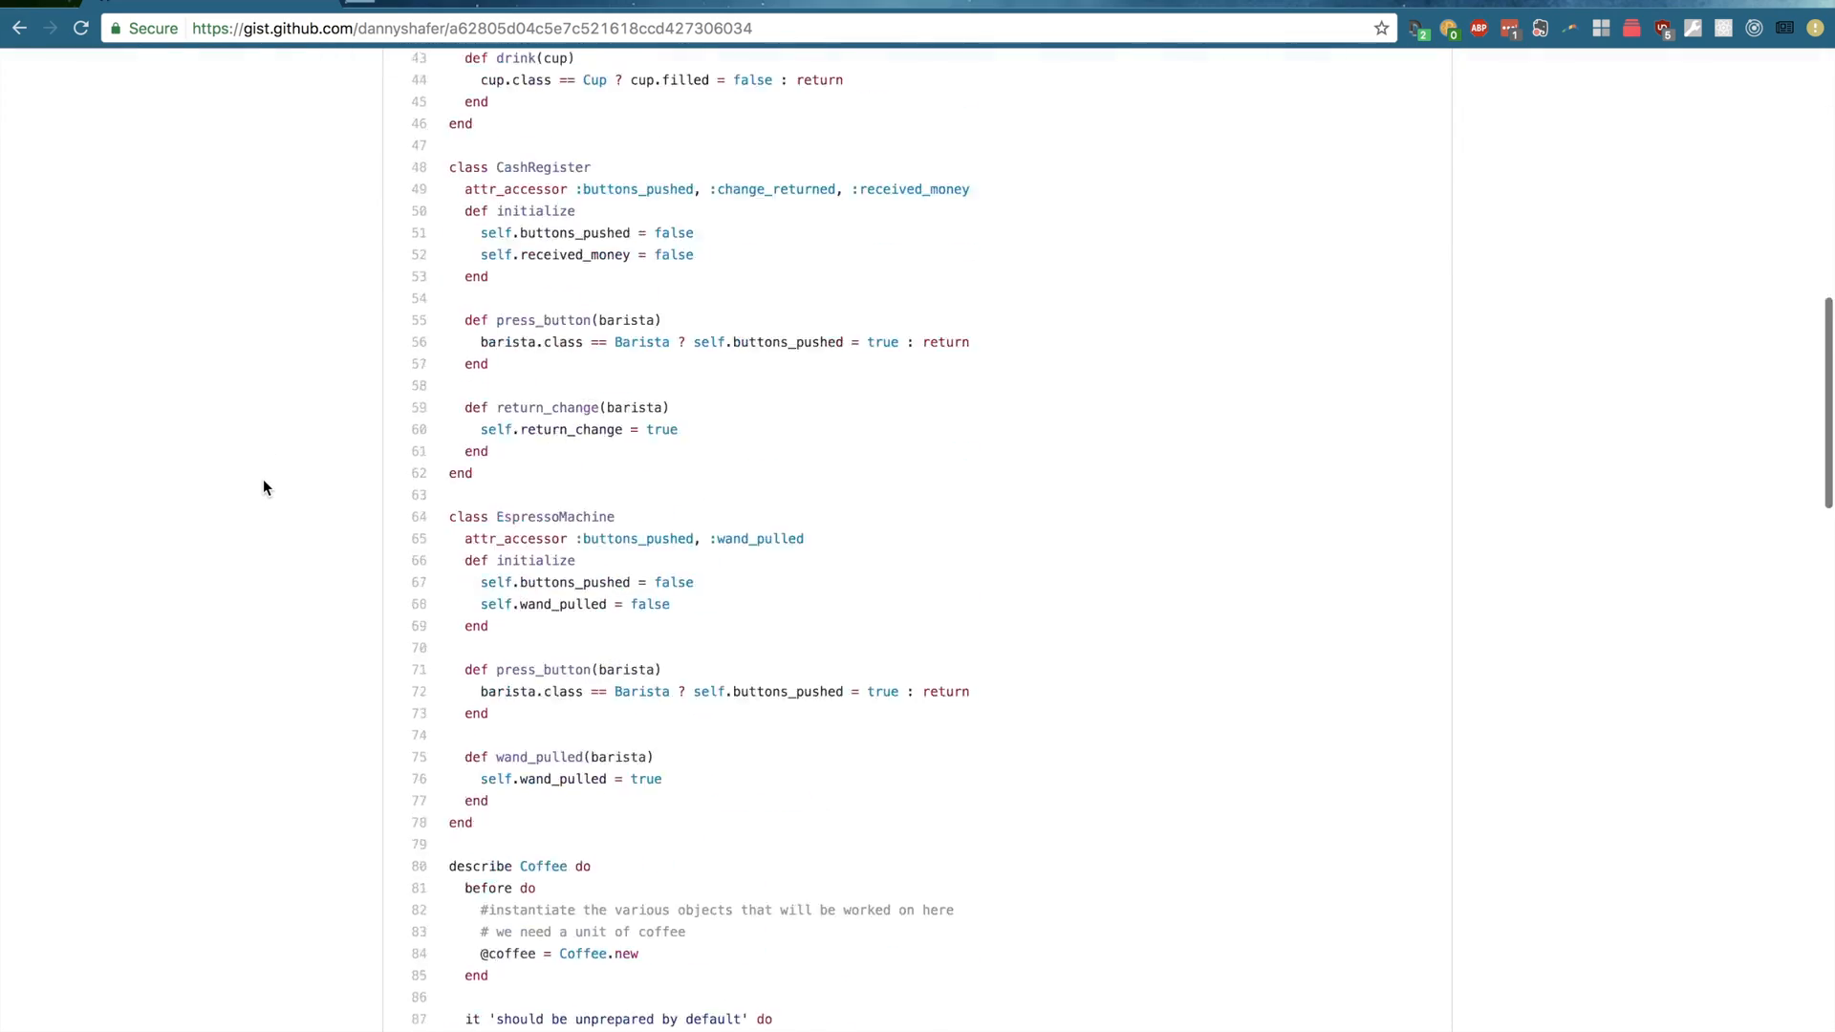
scroll("down", 3)
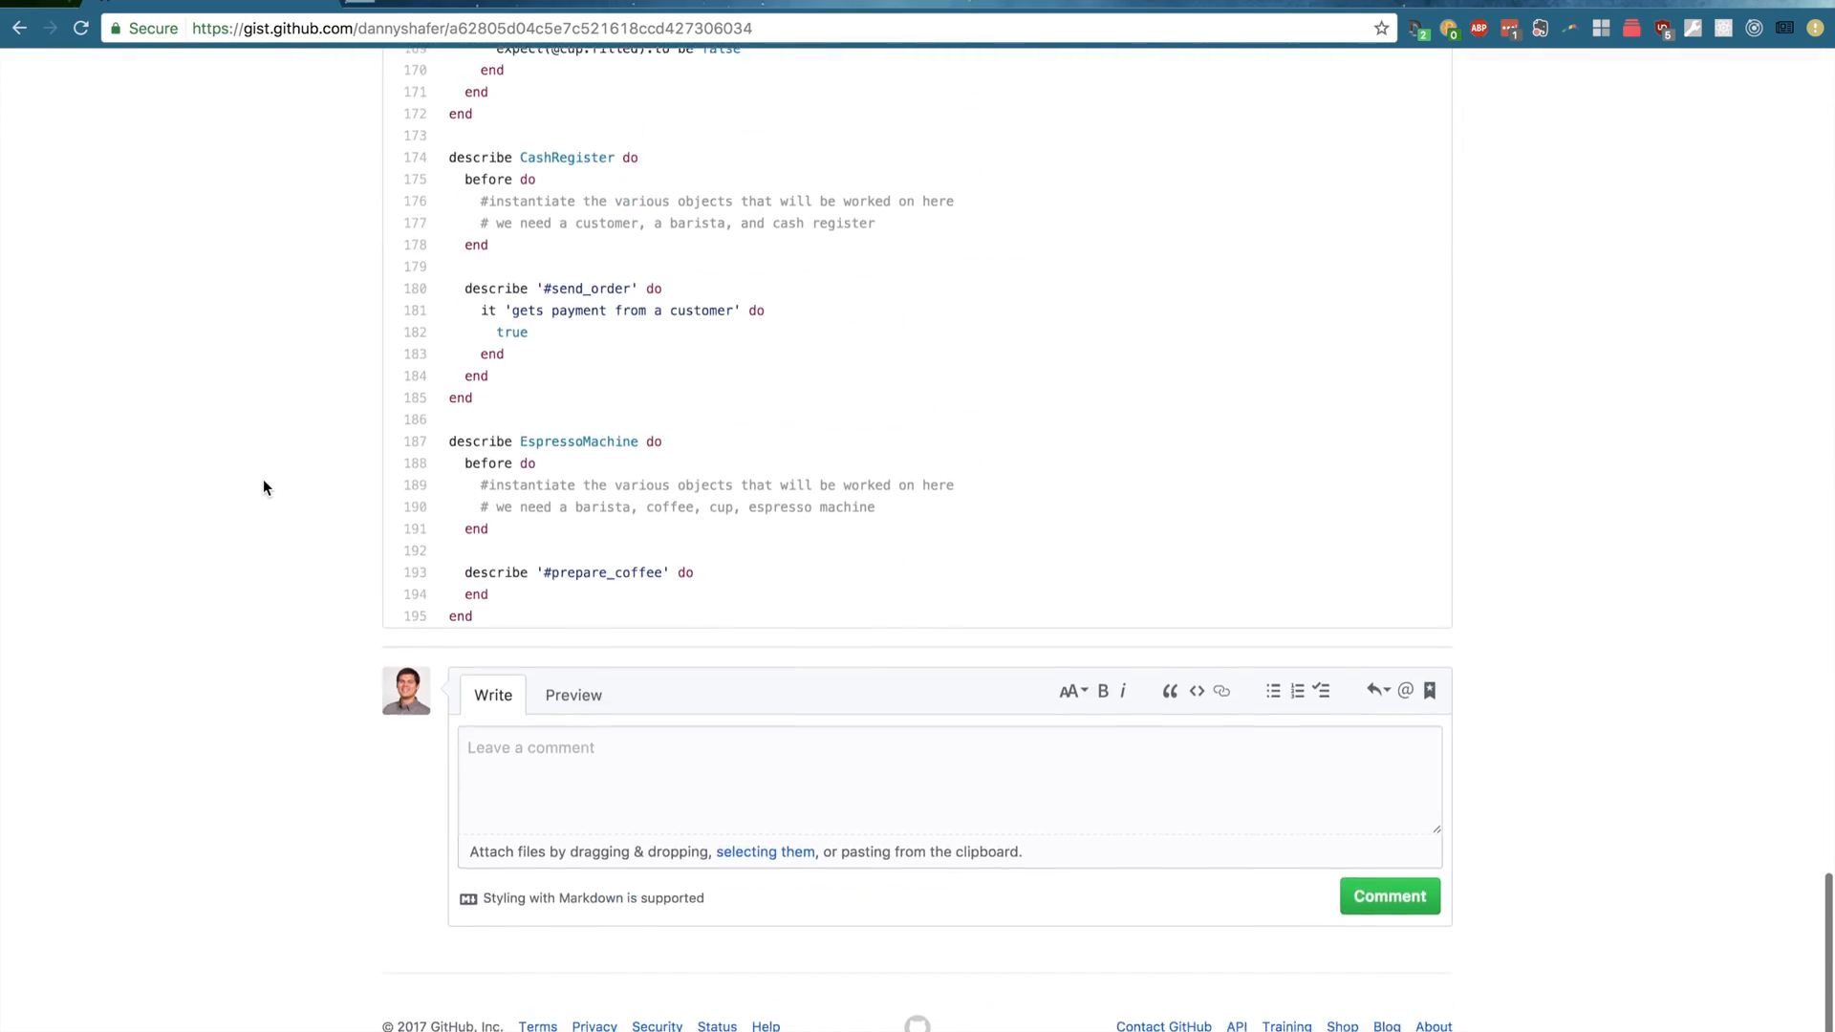
scroll("up", 3)
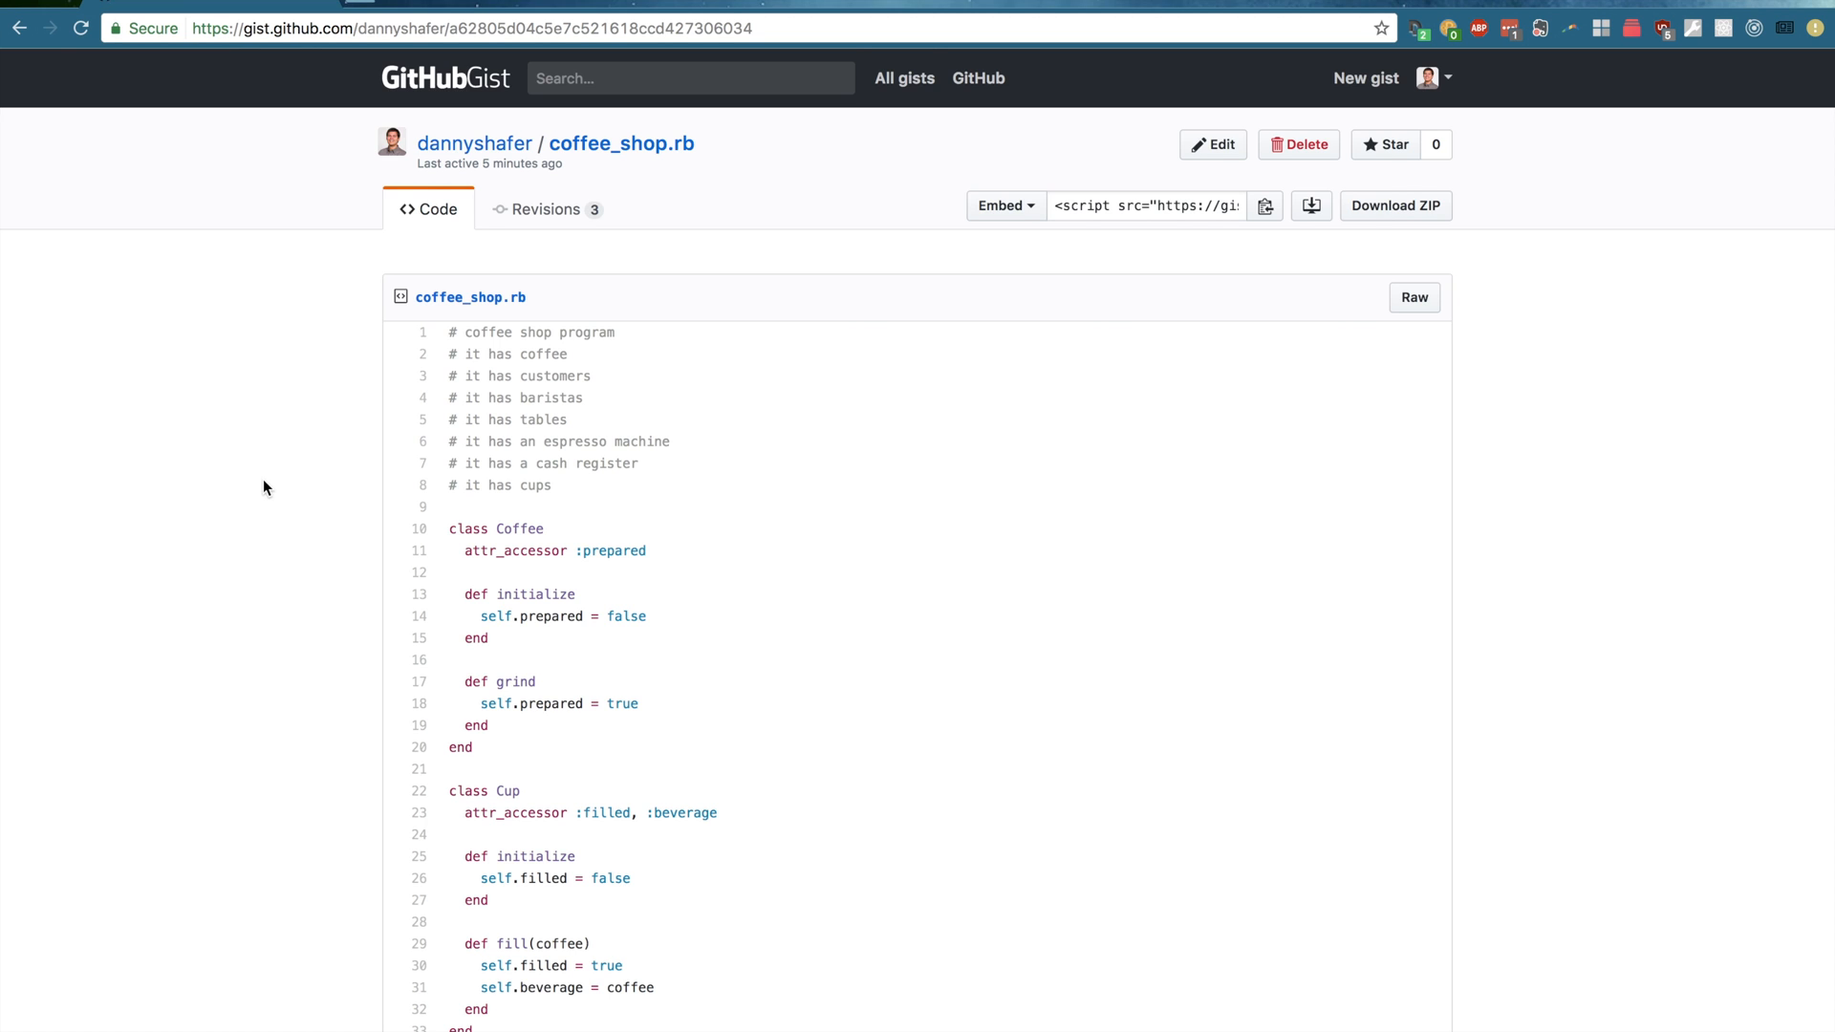
scroll("down", 3)
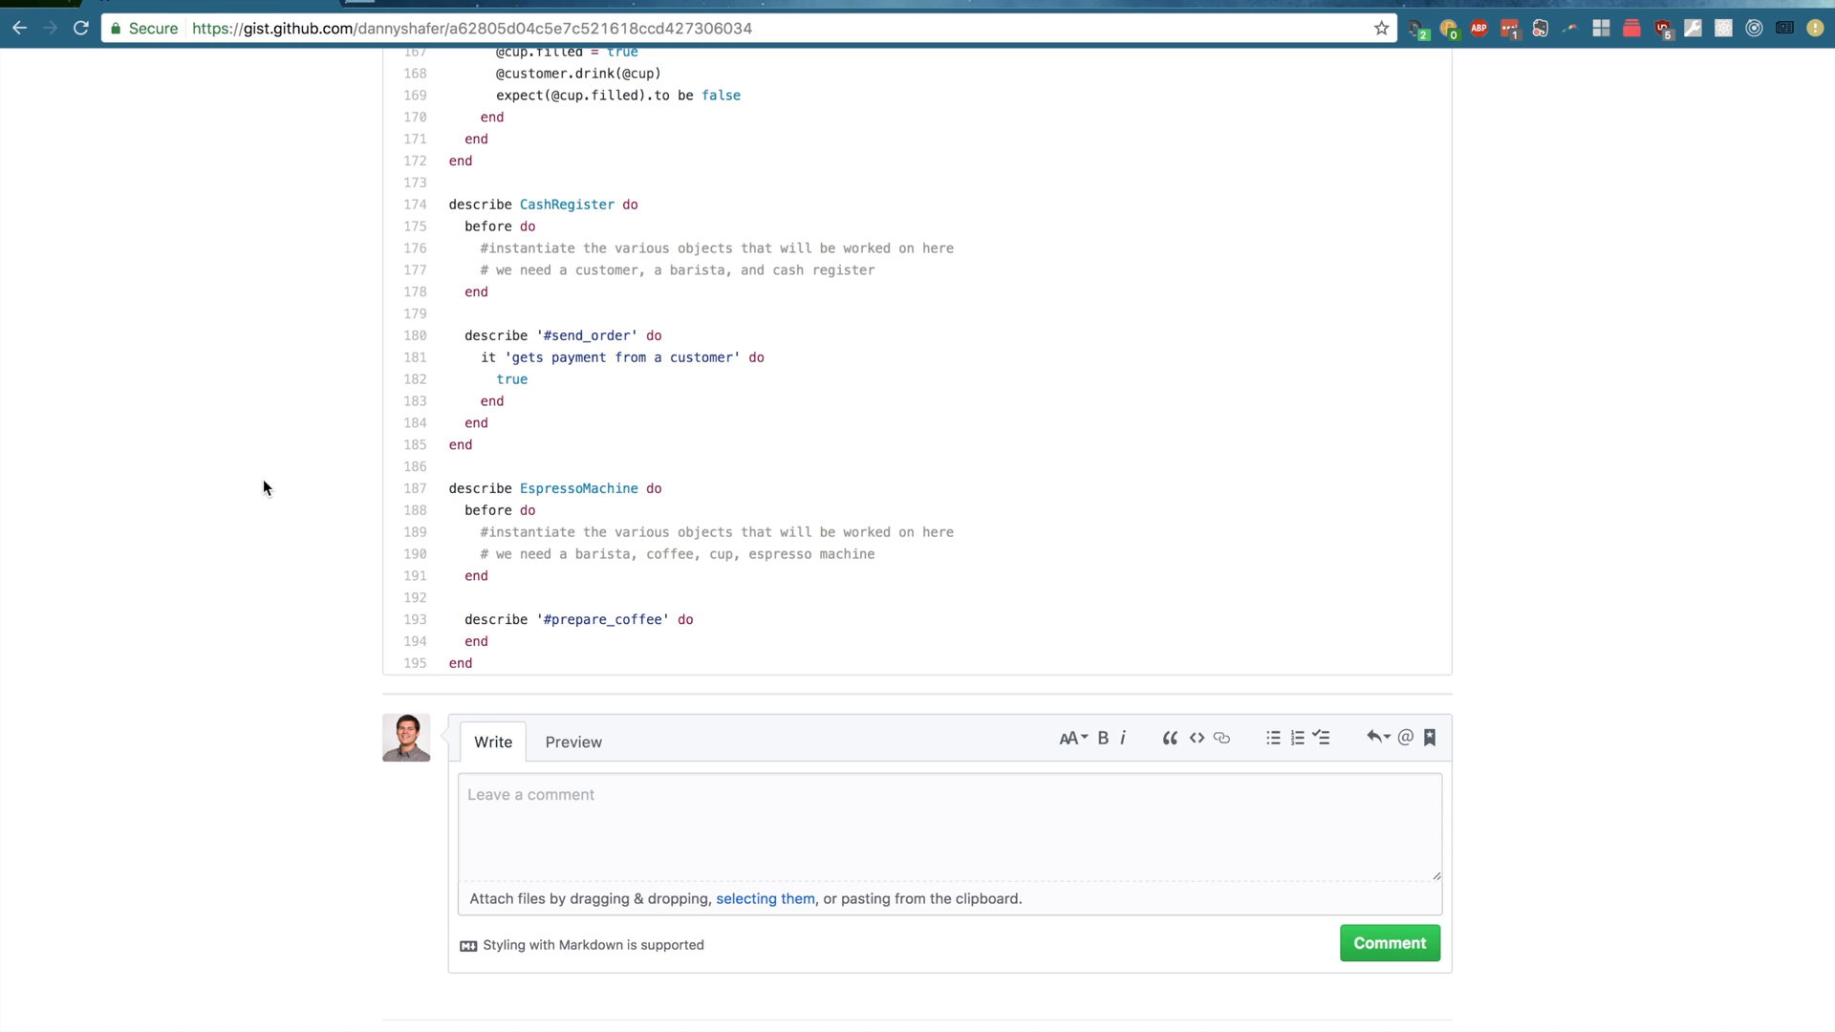
scroll("up", 3)
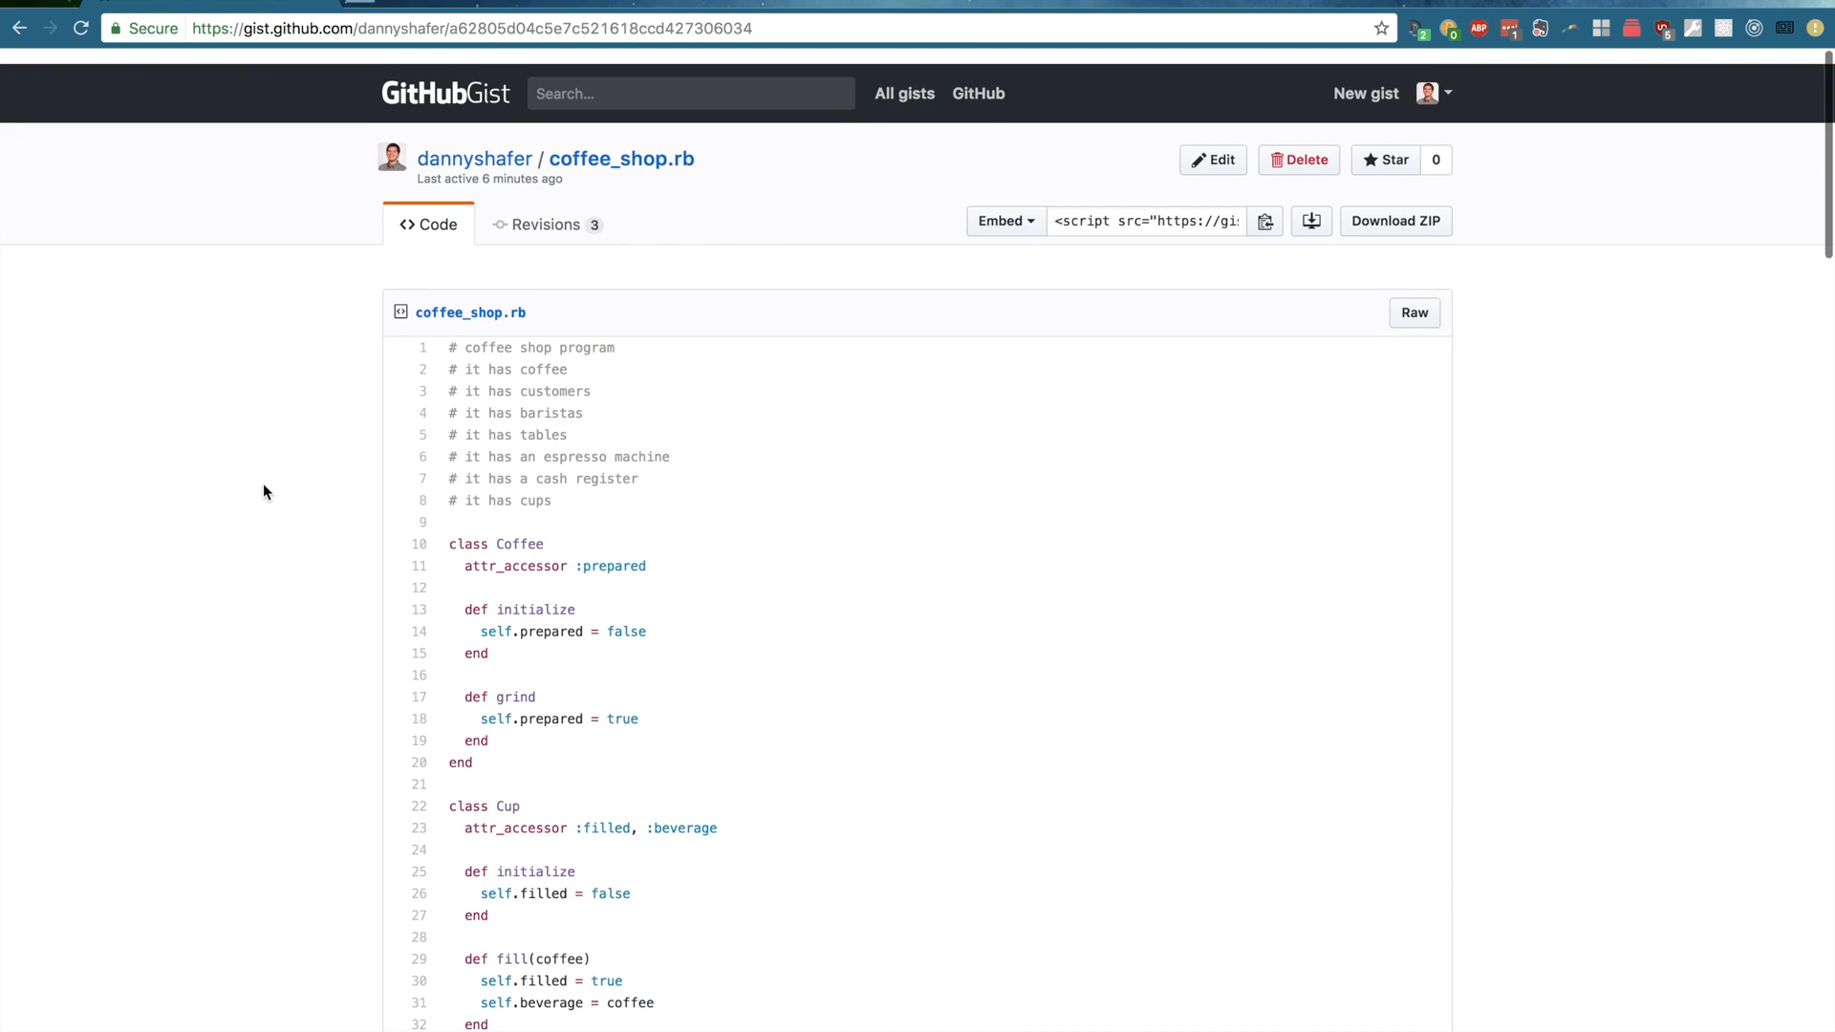
scroll("up", 3)
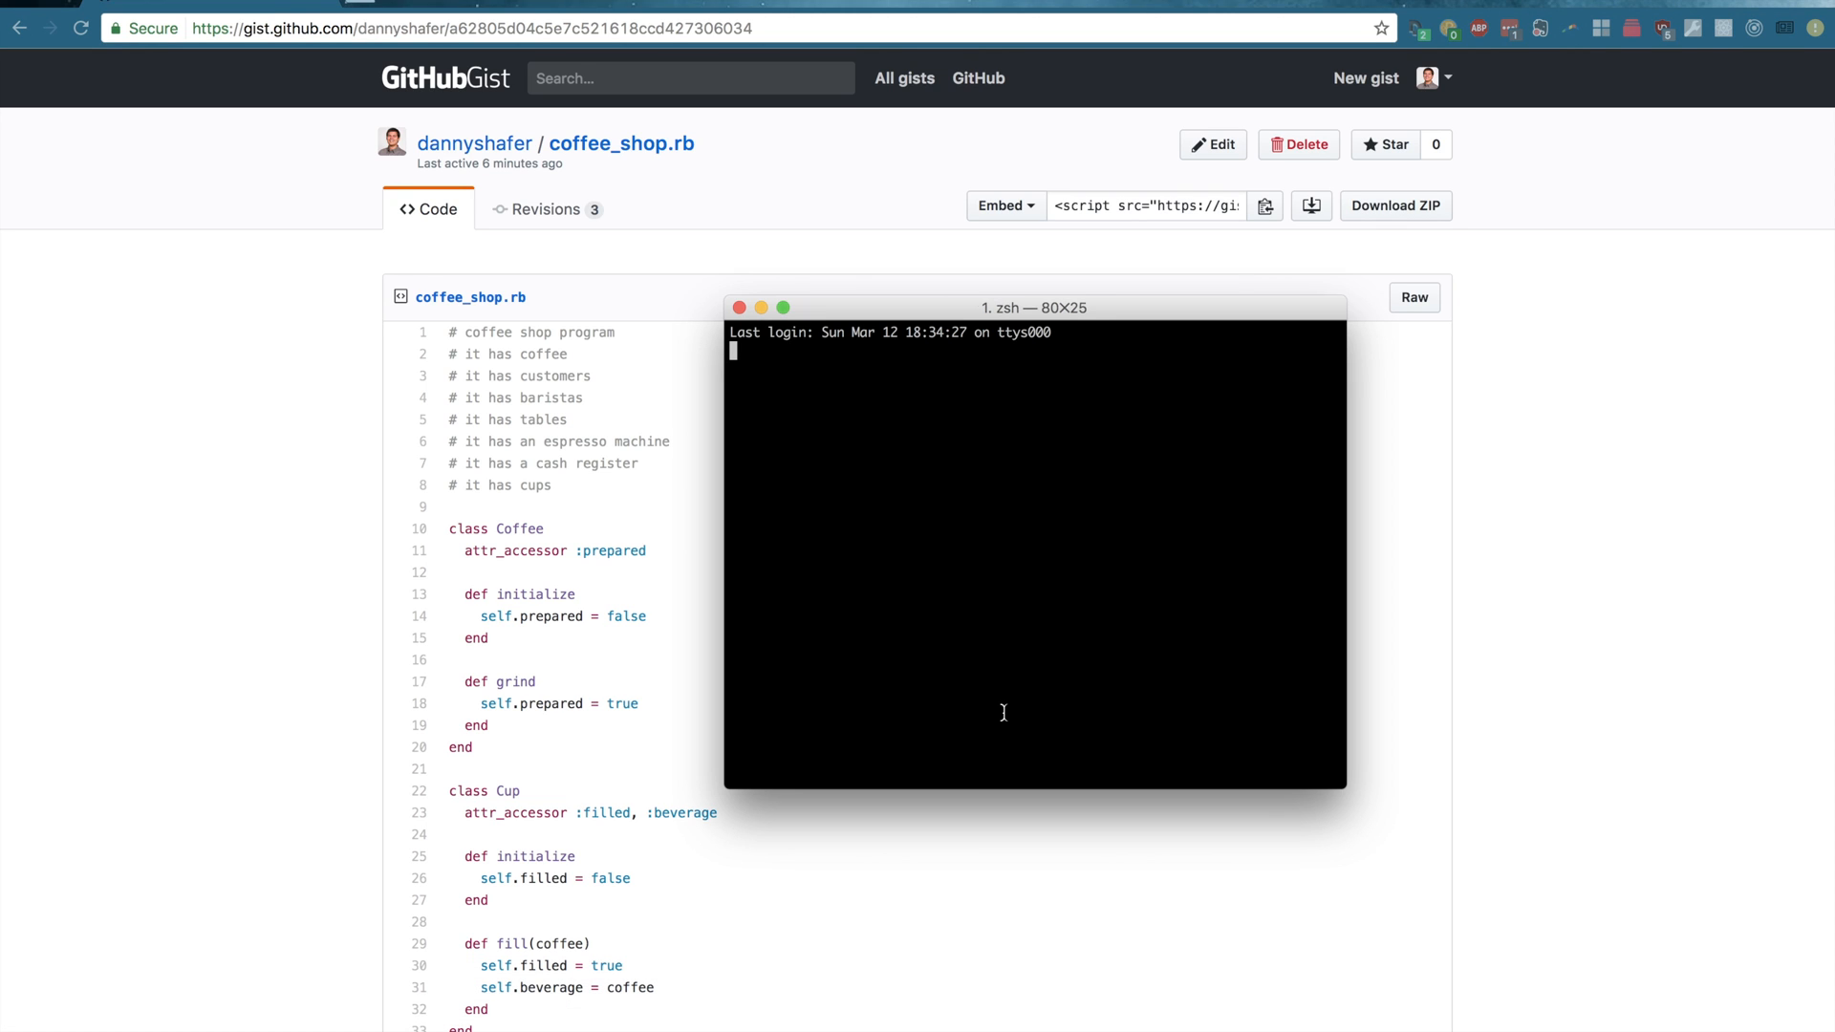
- Change directory with cd and open the desktop's coffee_shop.rb in Sublime Text
type("cd")
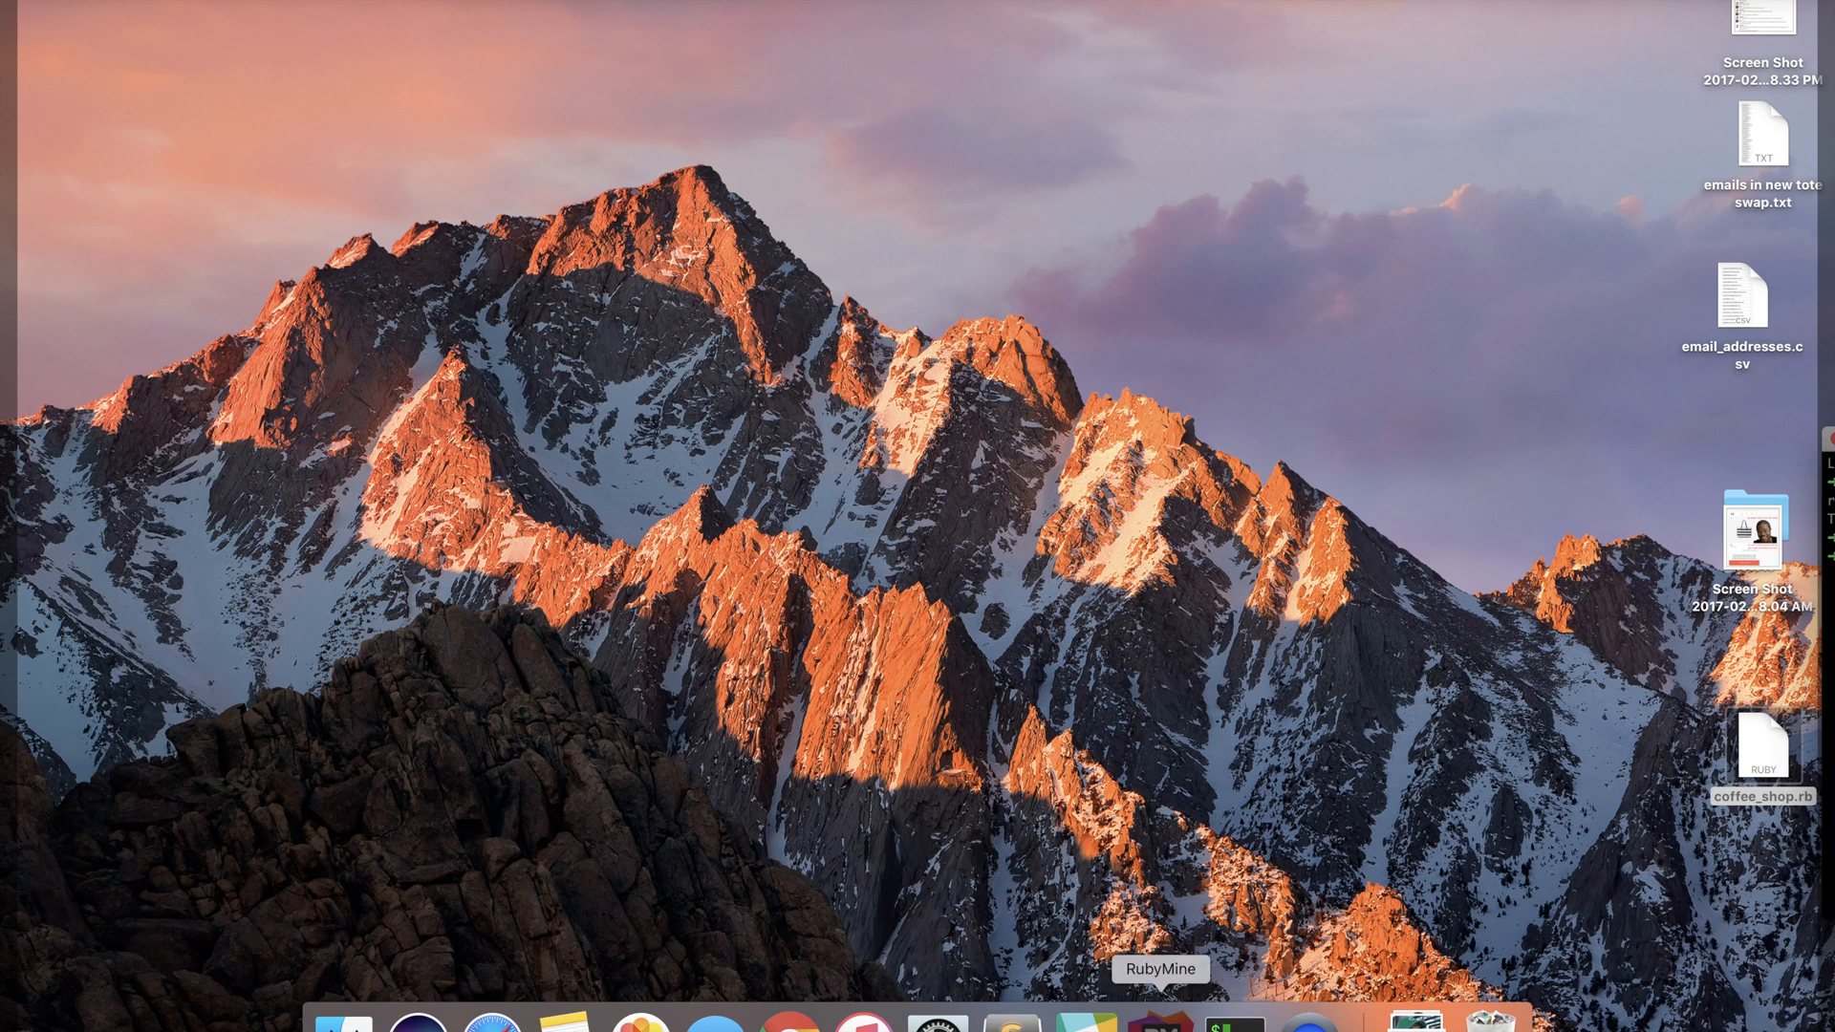
double_click(1760, 751)
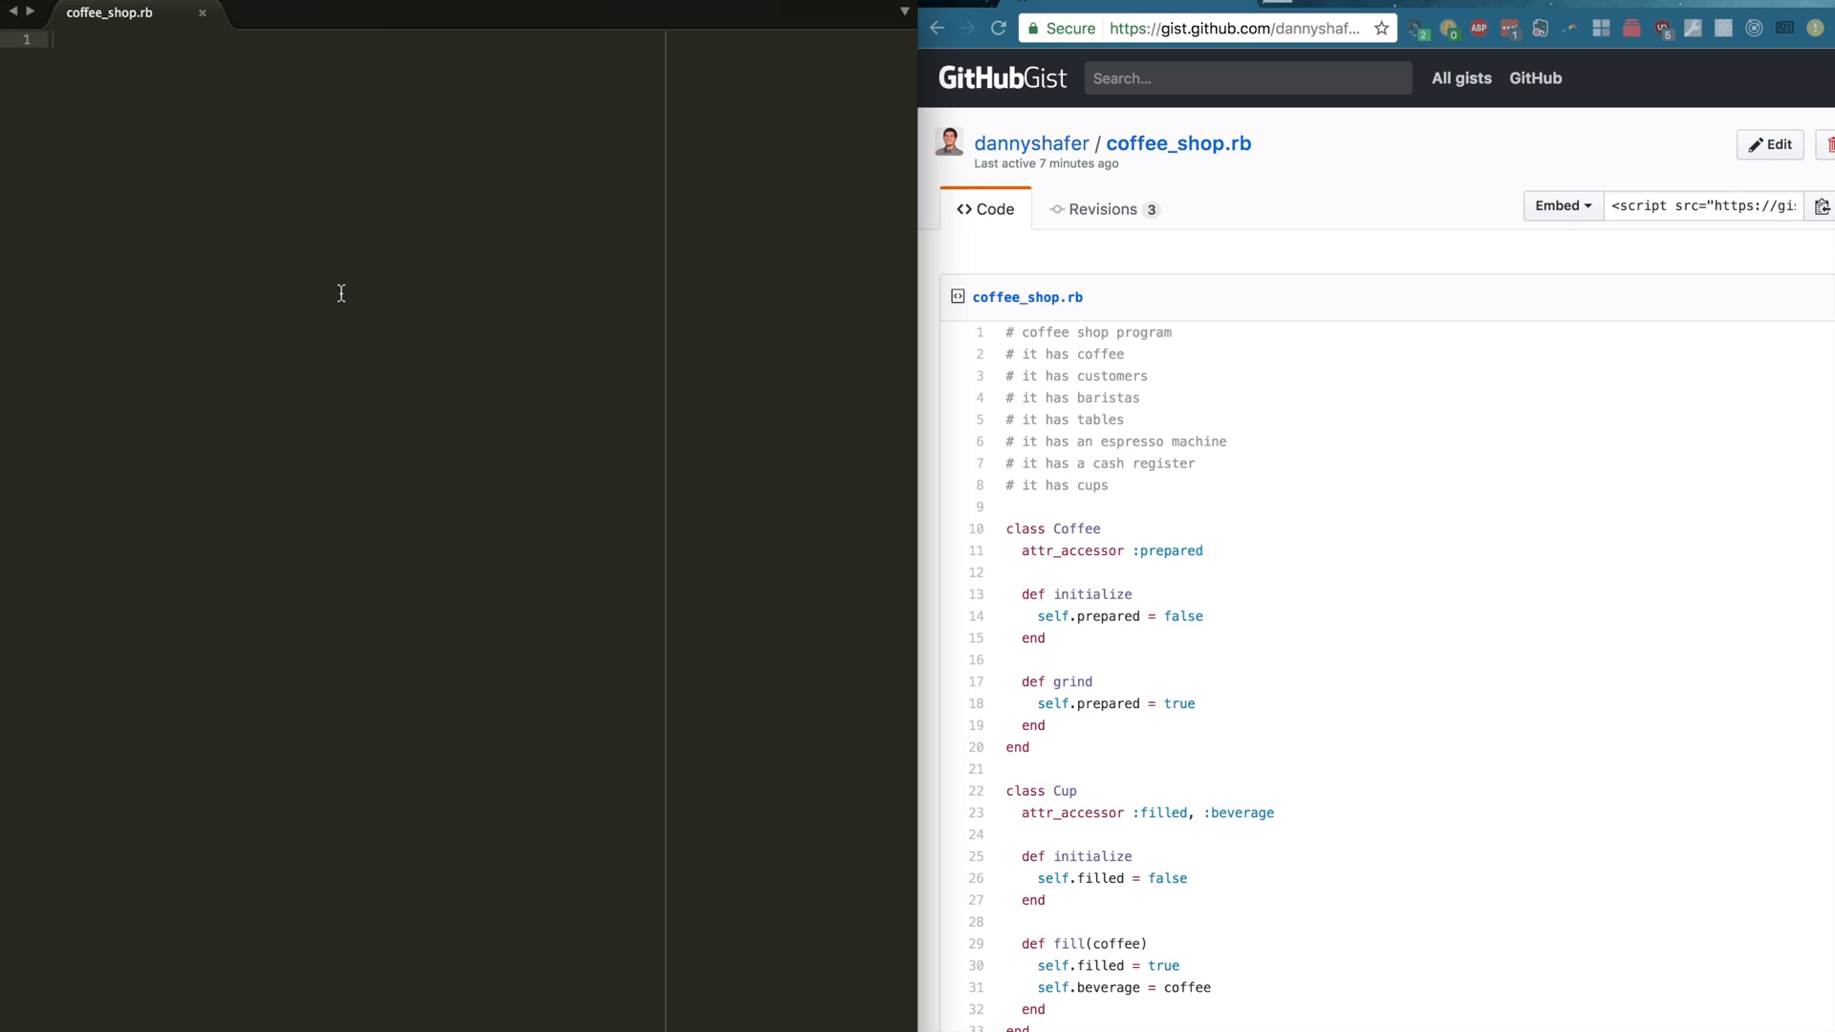
left_click(53, 38)
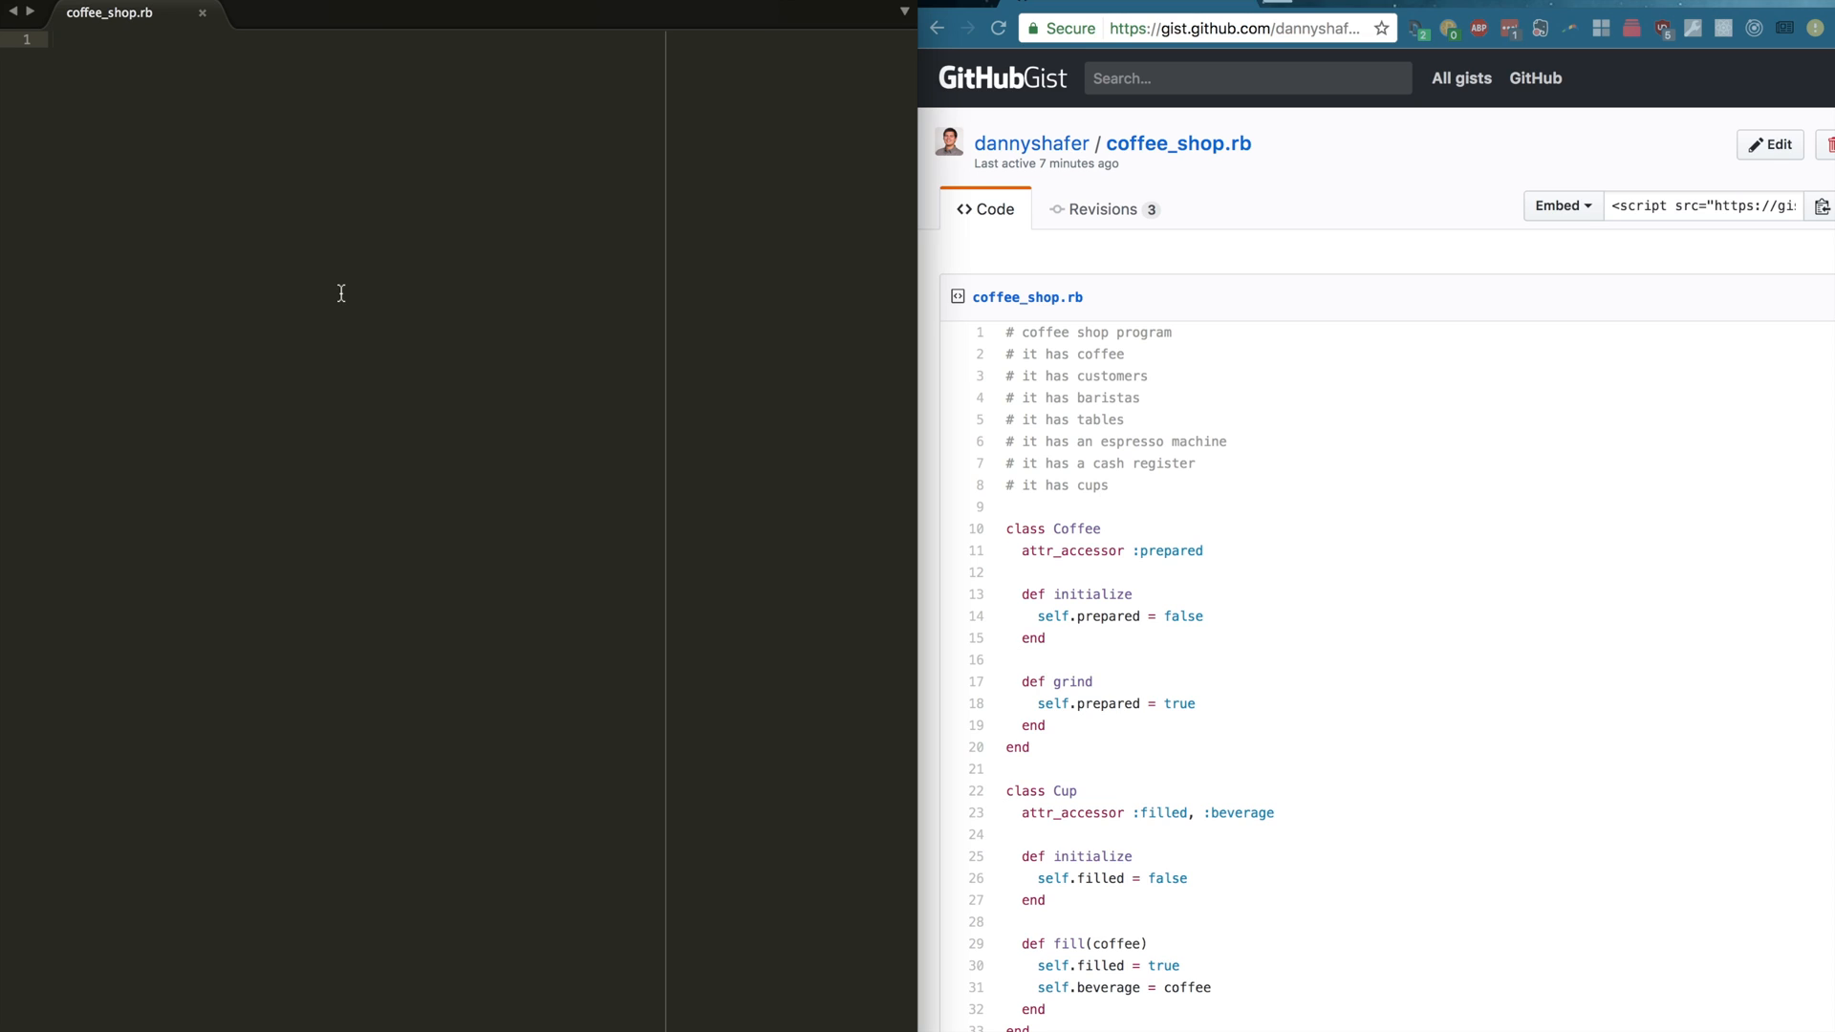
mouse_move(1011, 386)
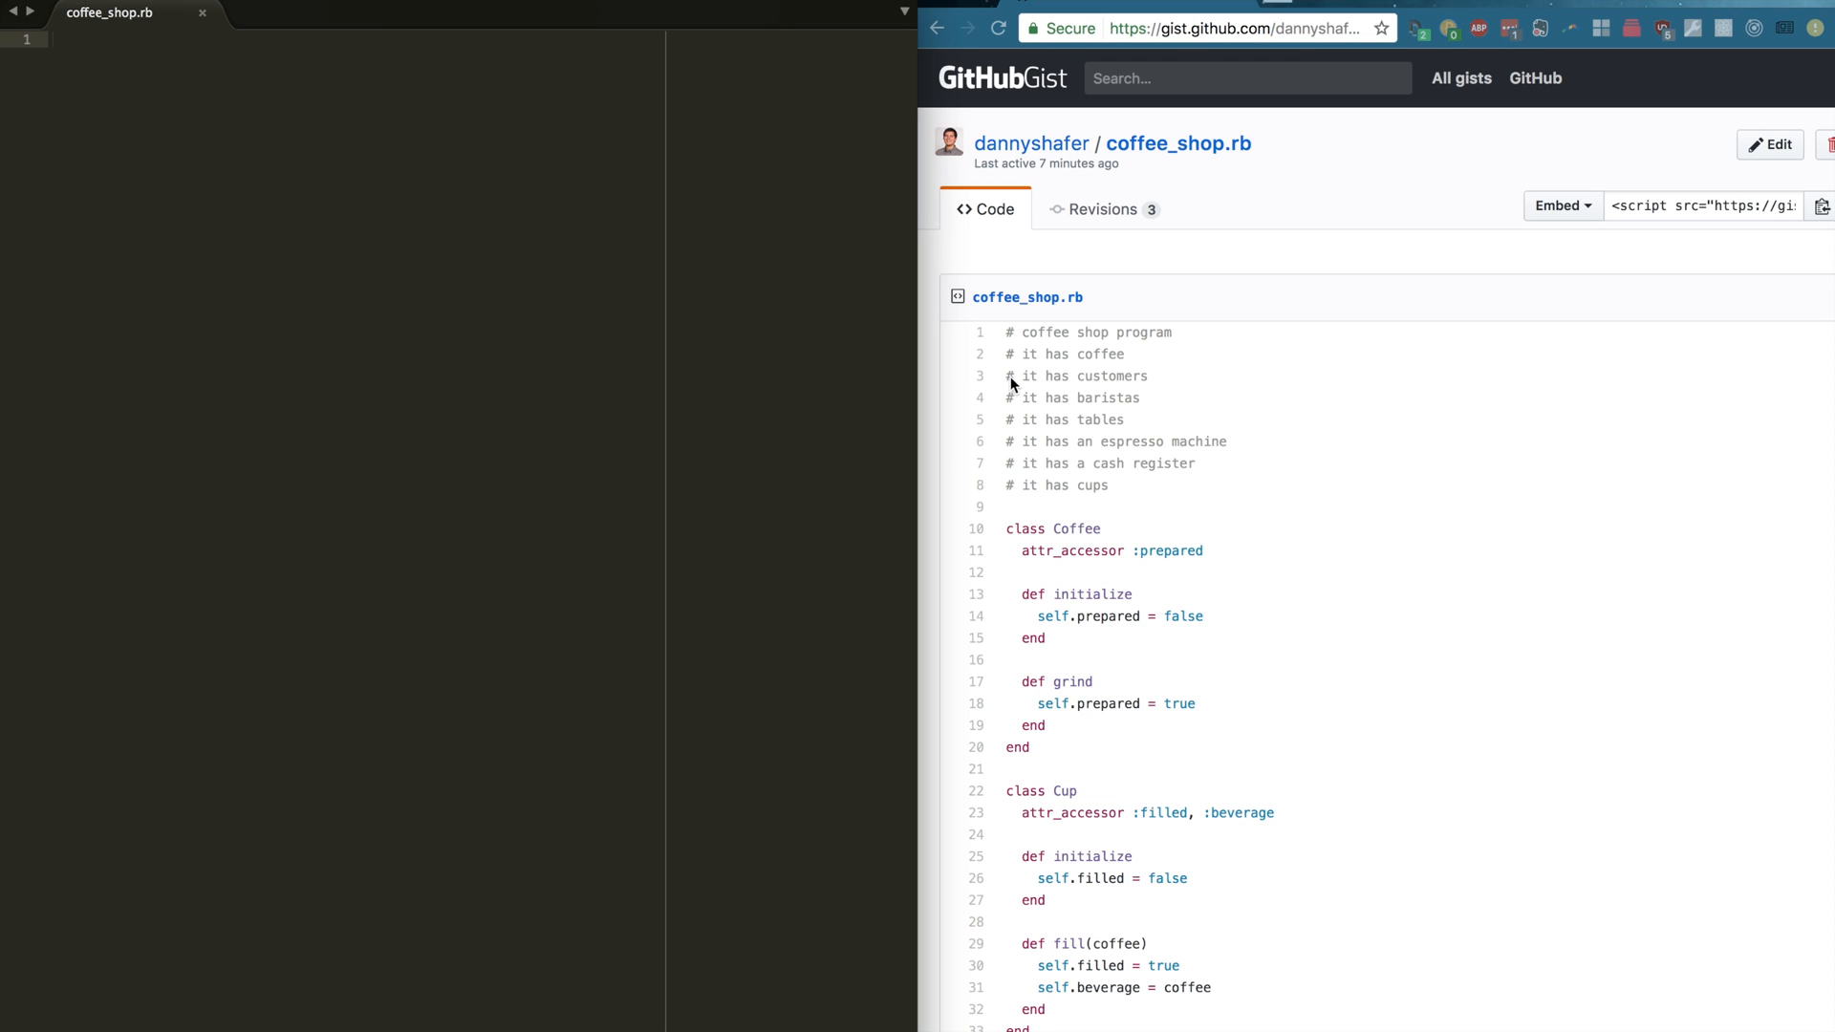
mouse_move(1039, 400)
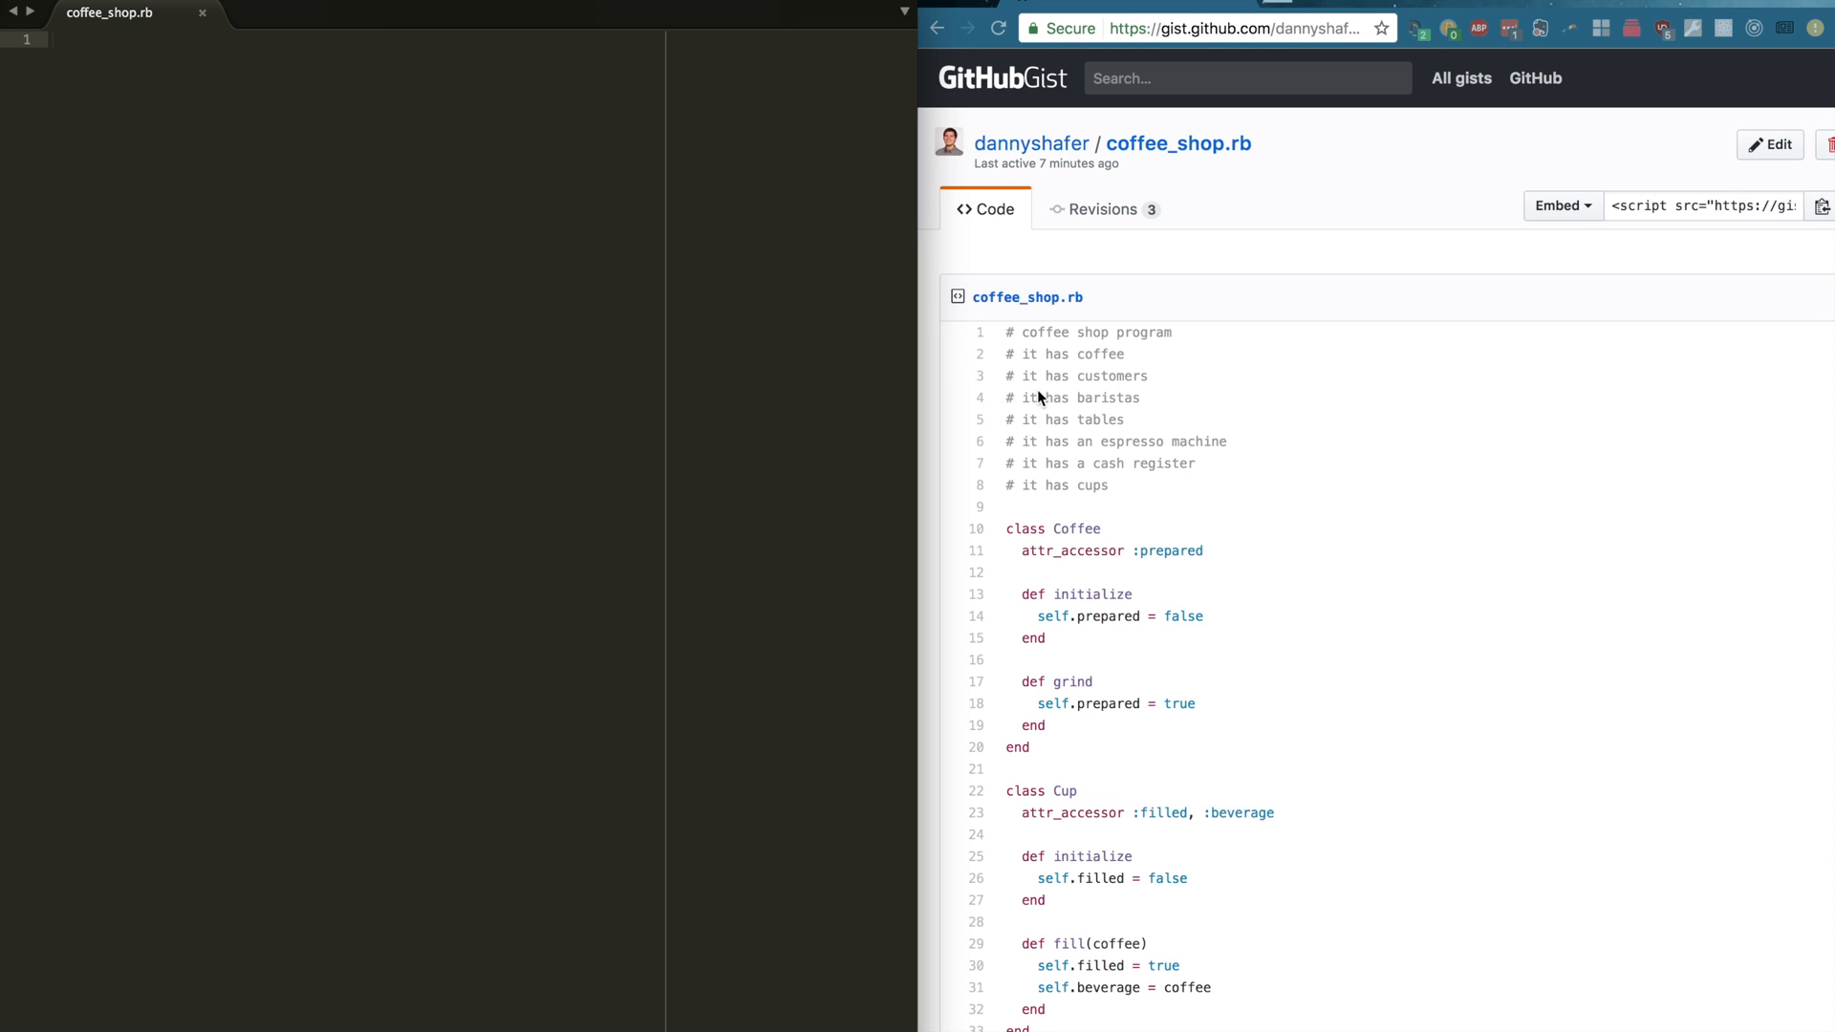
mouse_move(1052, 389)
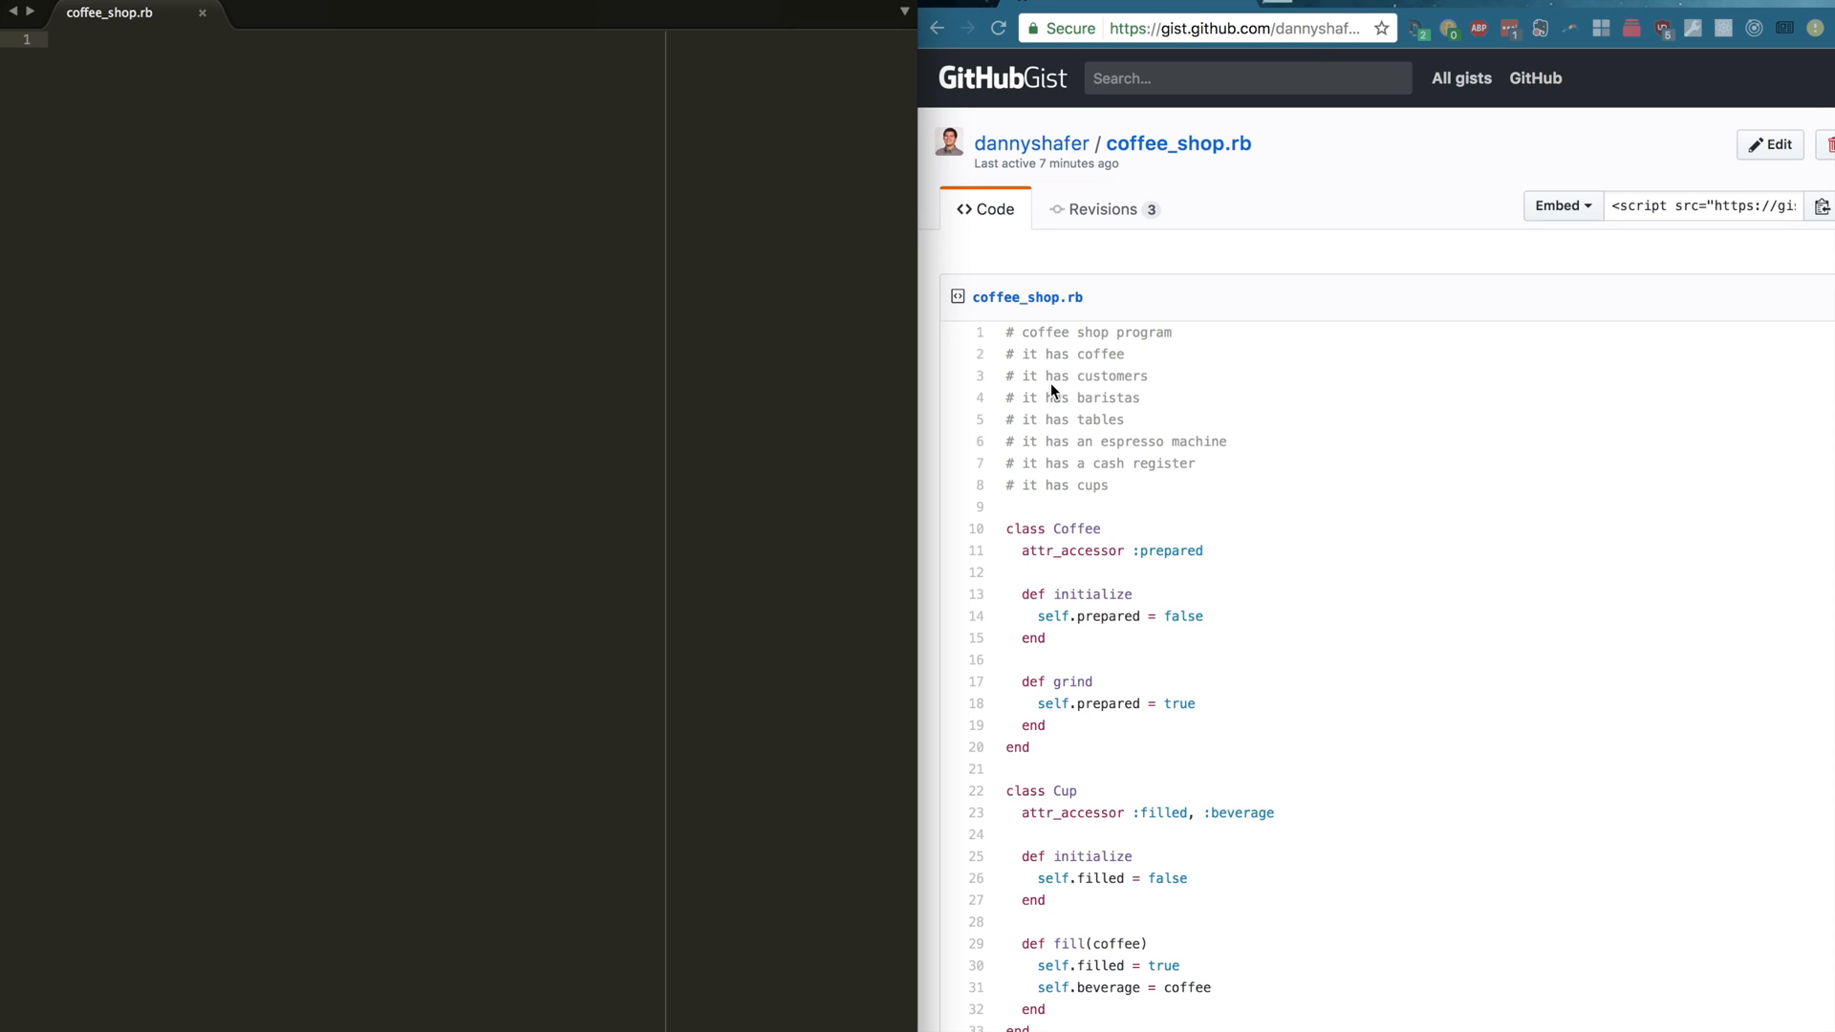
mouse_move(1079, 413)
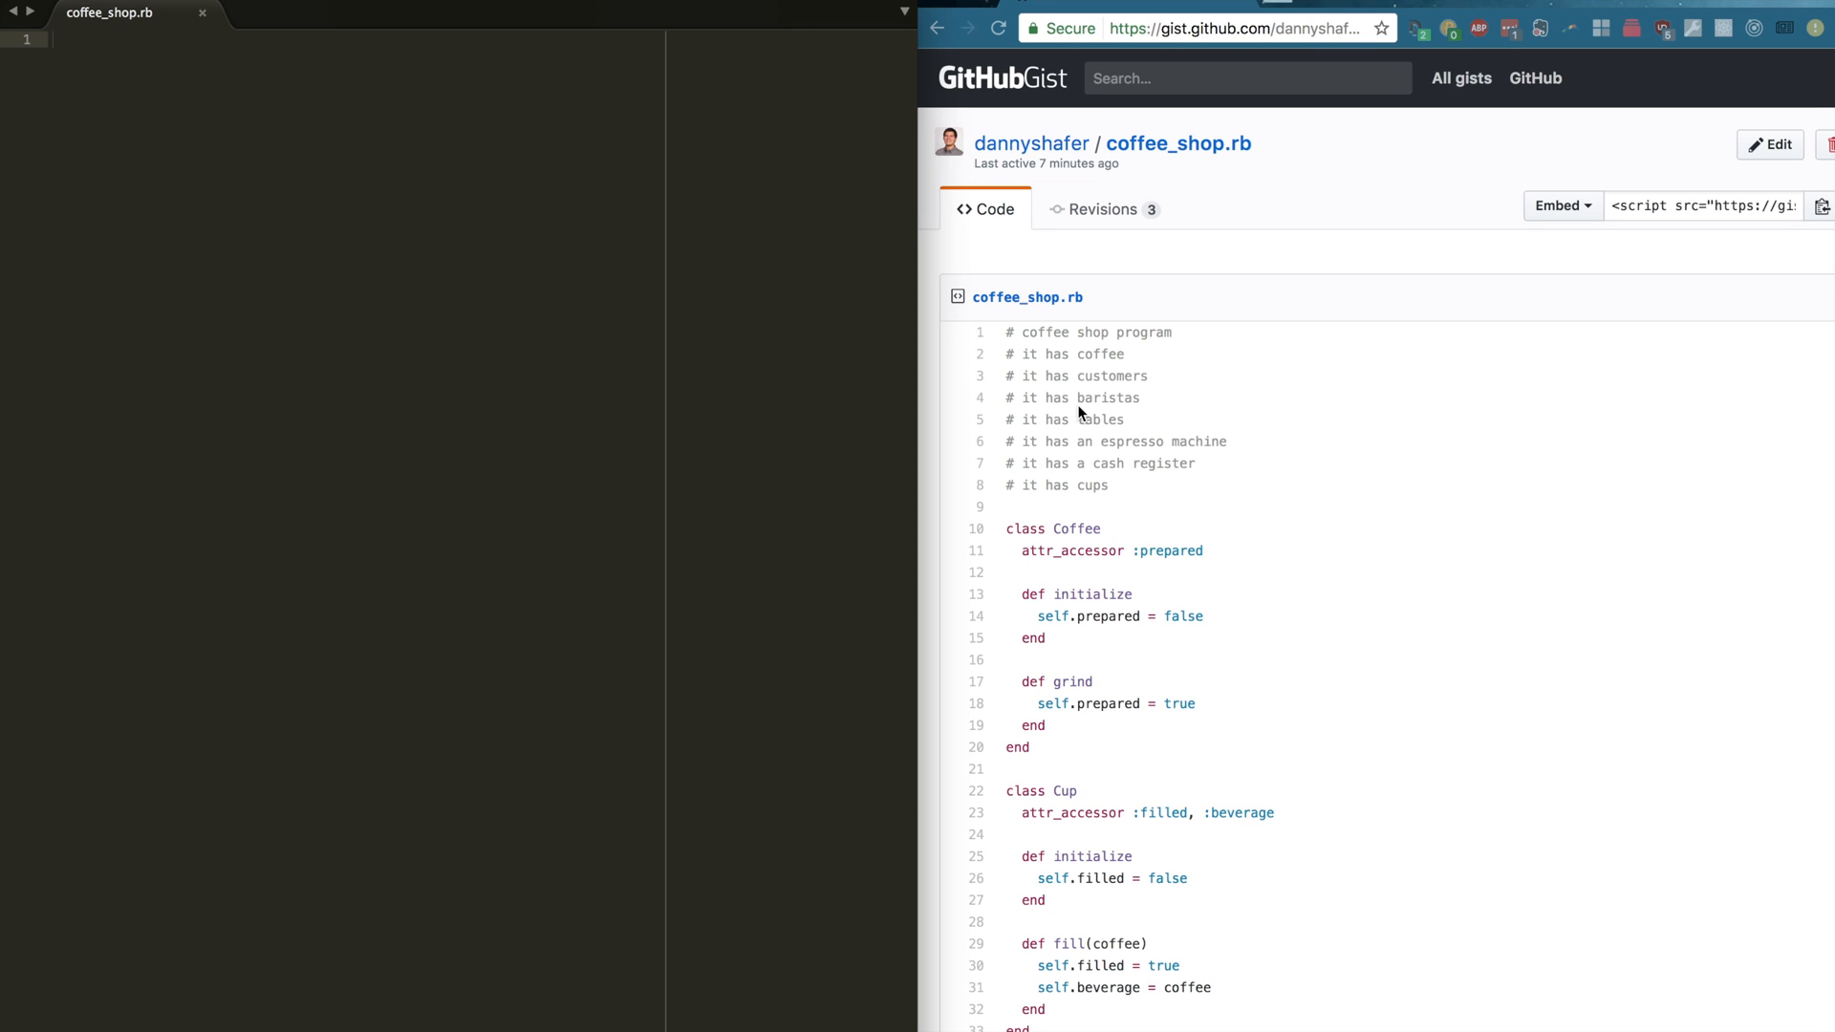
mouse_move(996, 422)
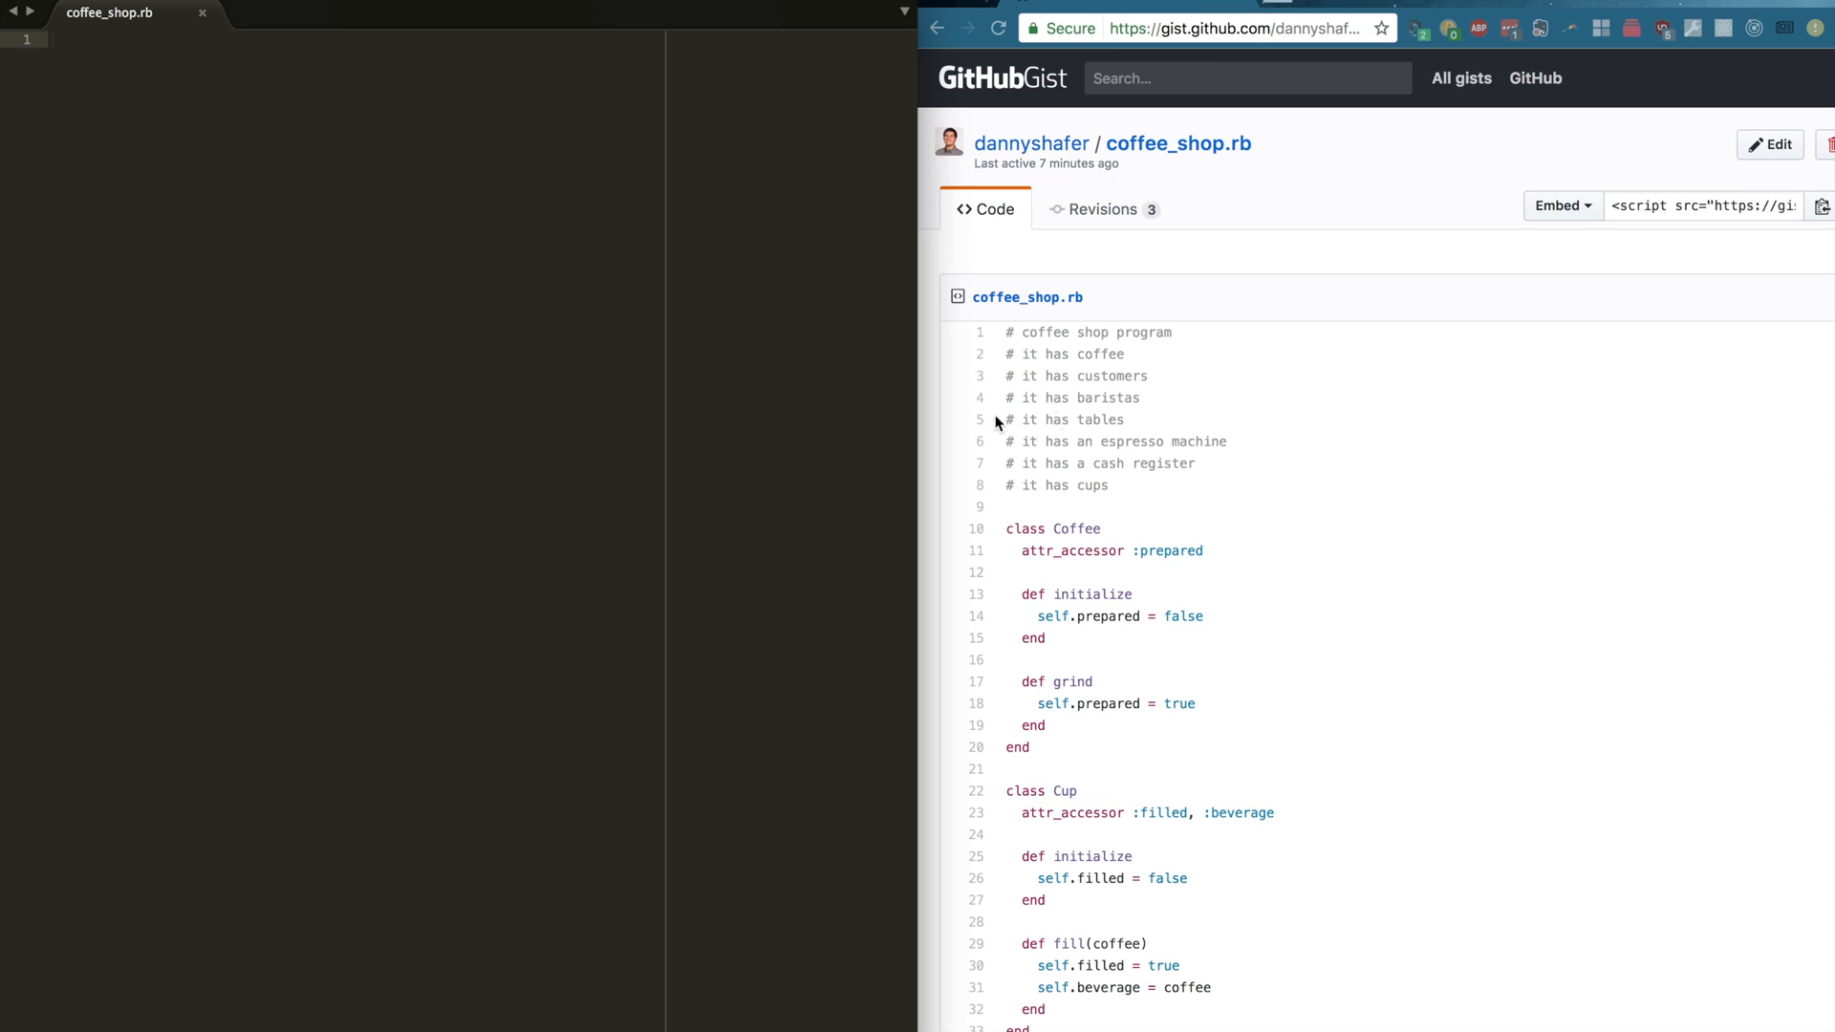
mouse_move(1001, 466)
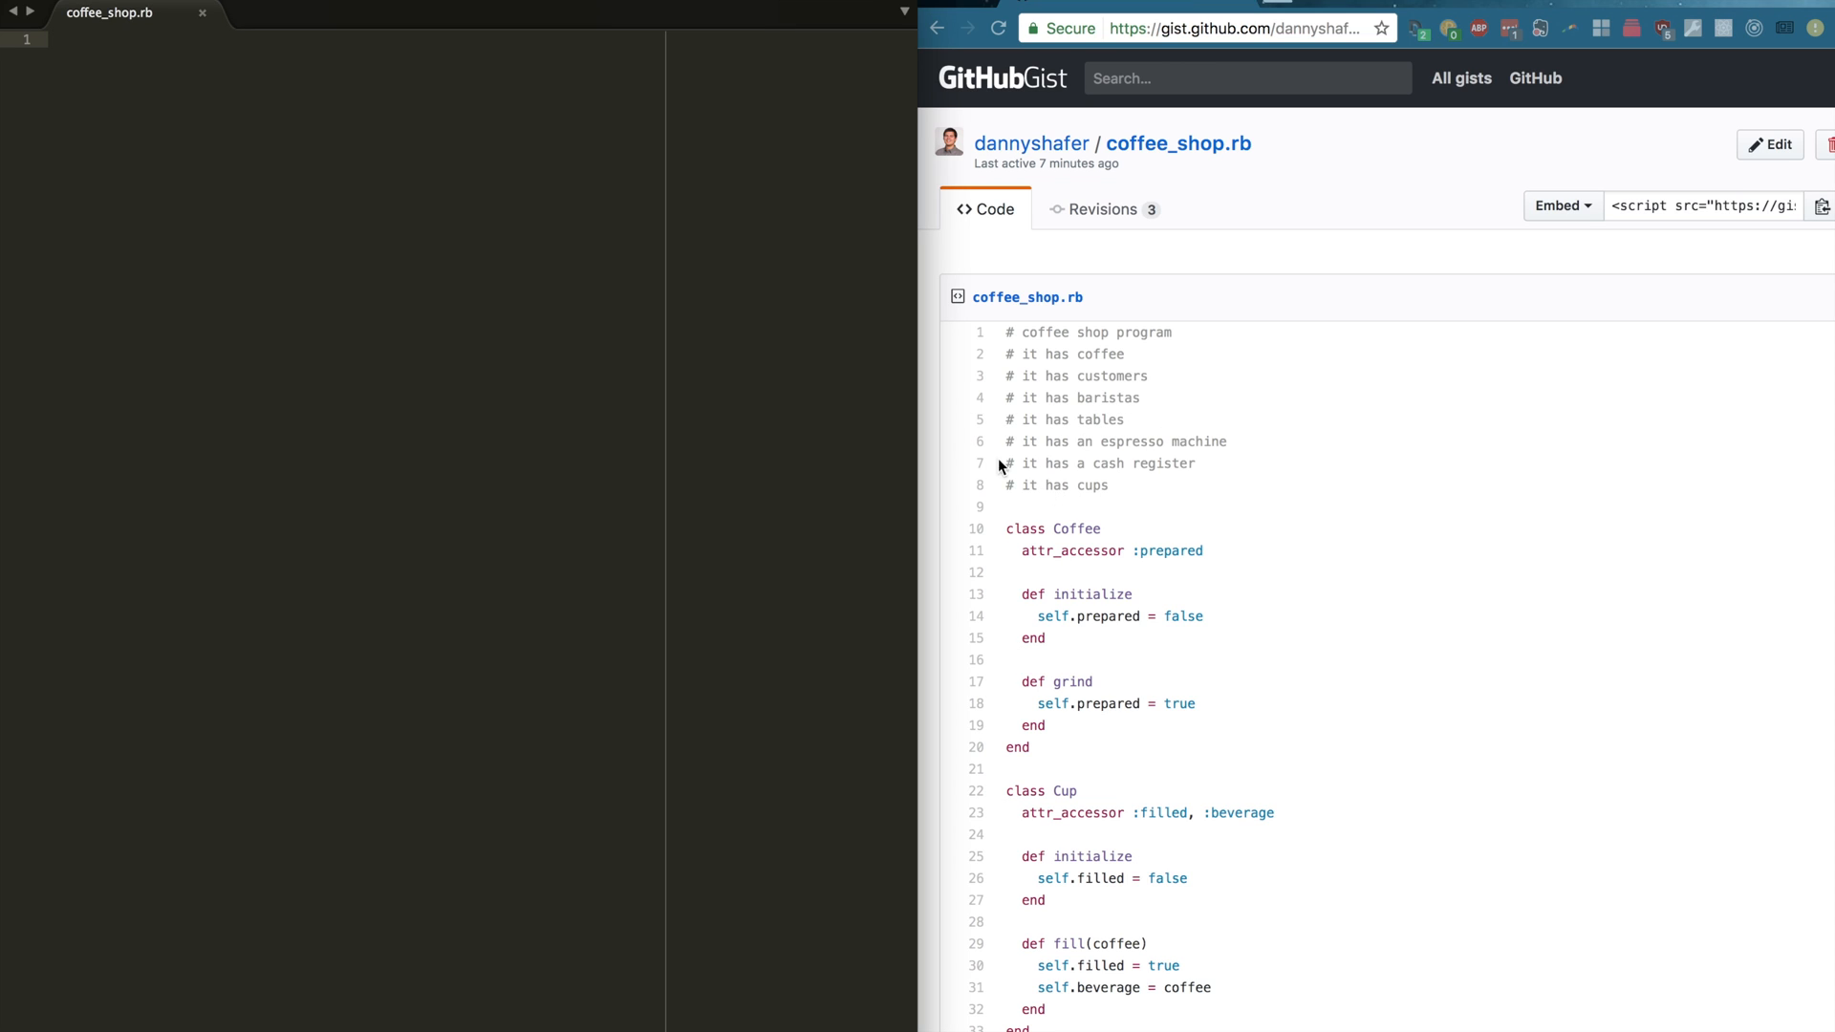
mouse_move(1101, 472)
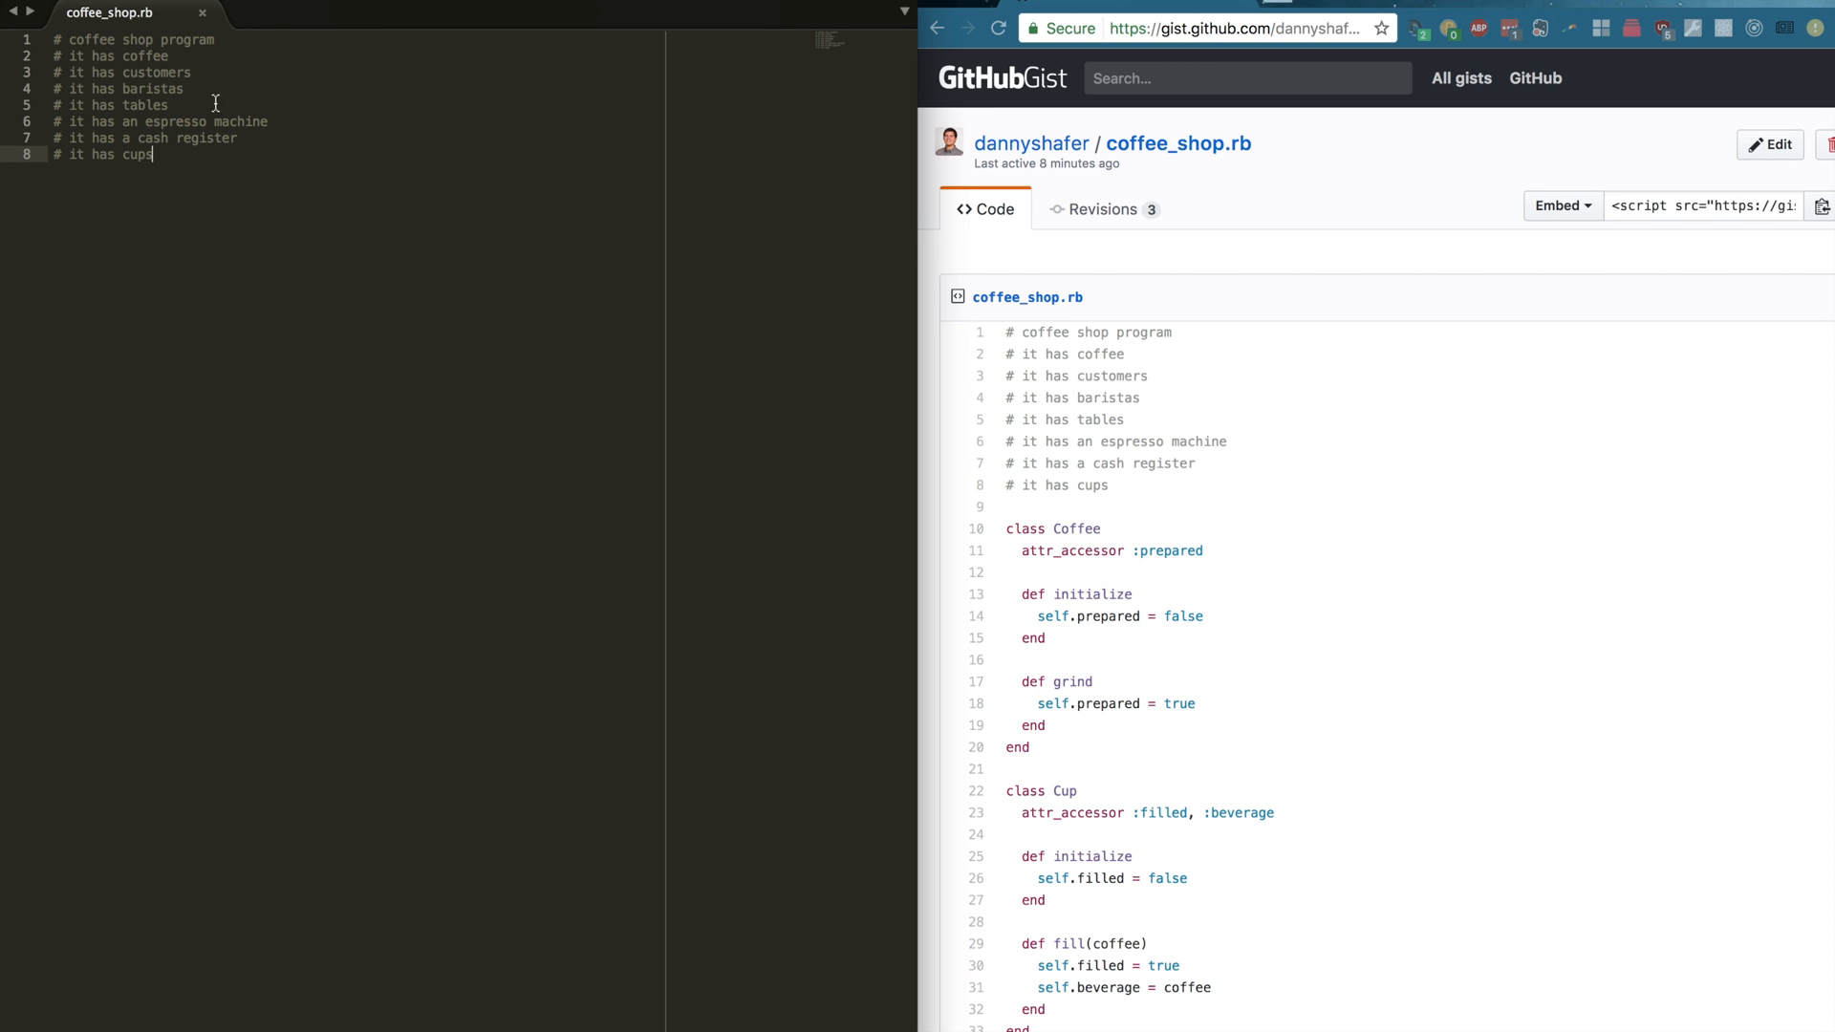
mouse_move(292, 183)
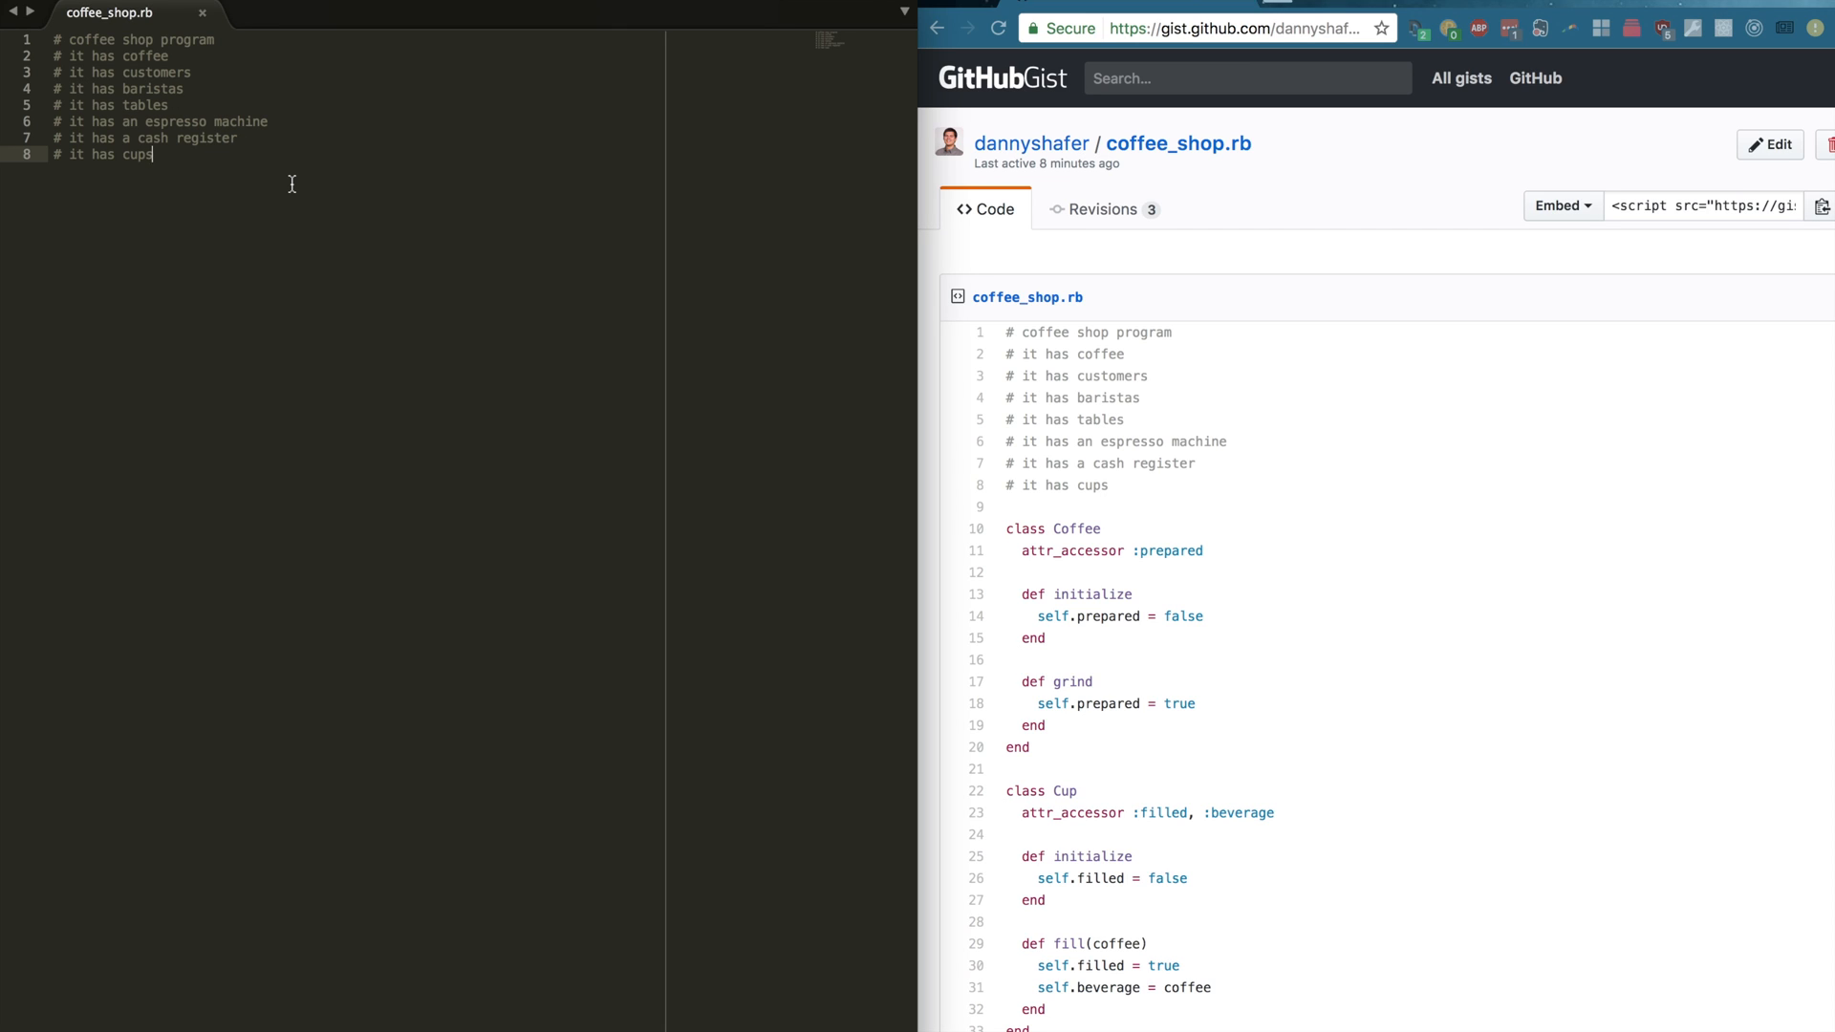
mouse_move(215, 122)
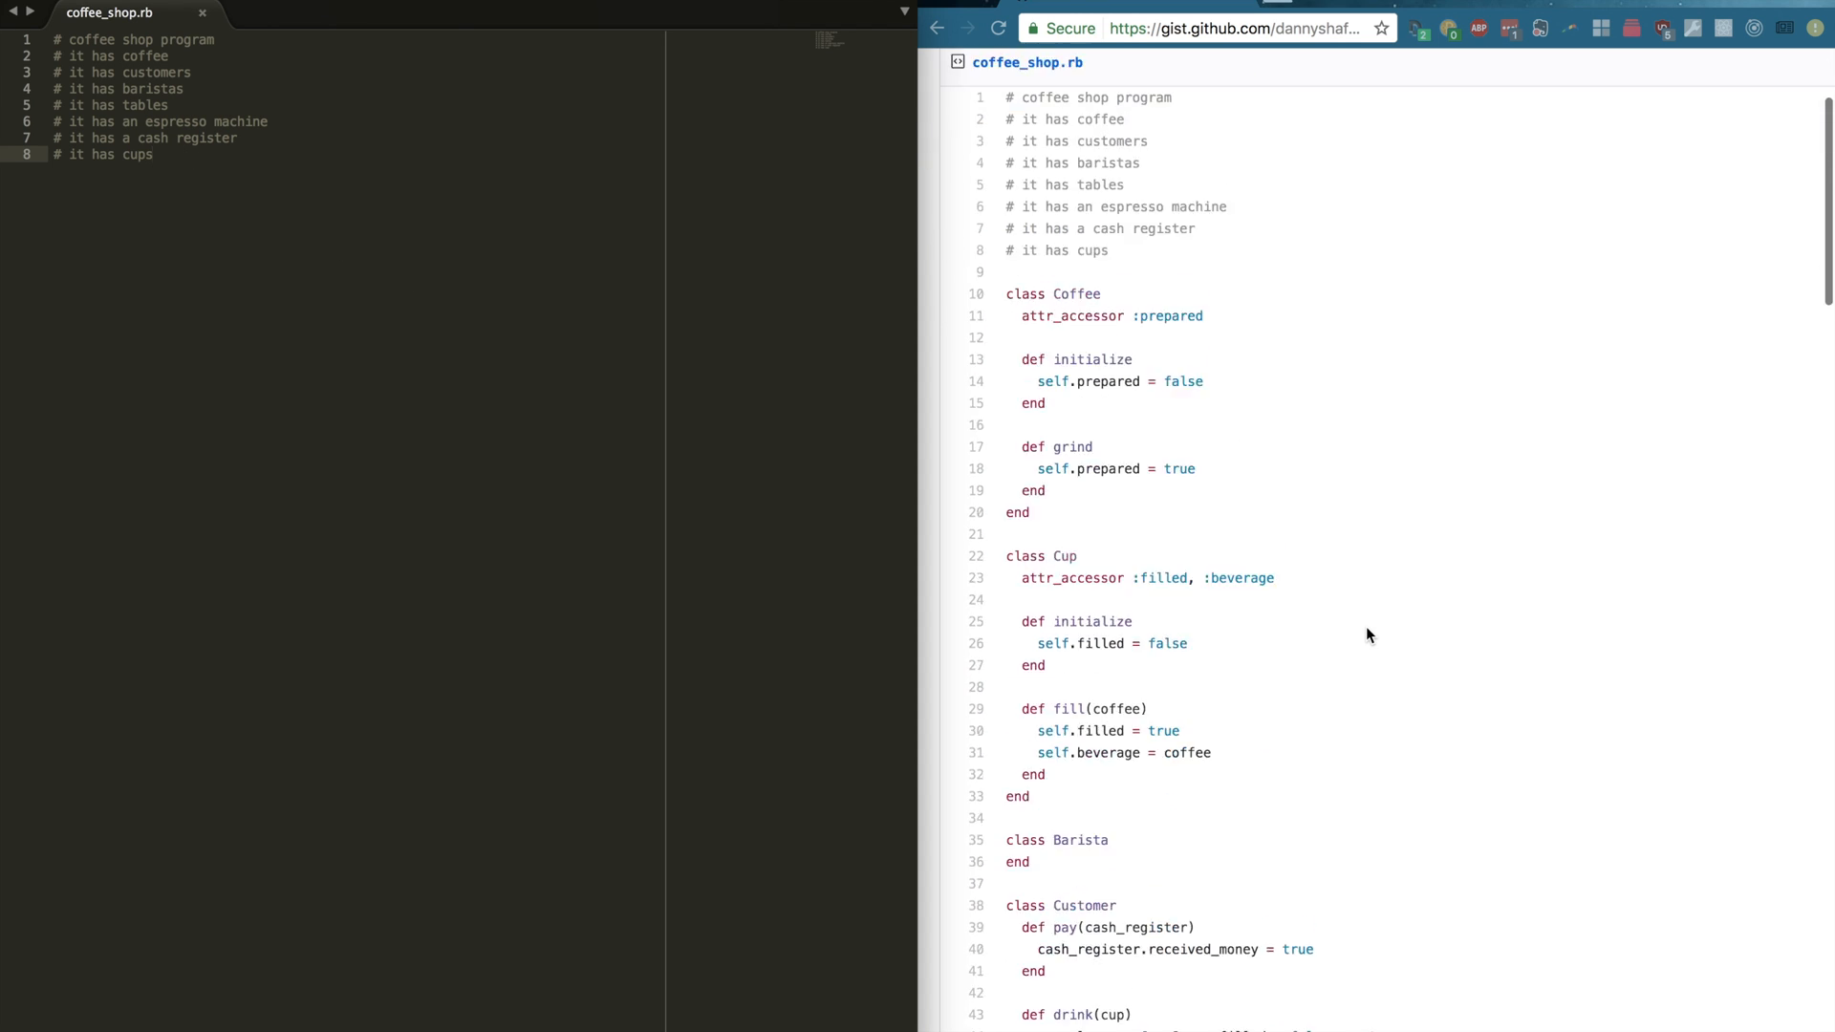
- Scroll the gist and dismiss its in-page search bar
scroll("down", 3)
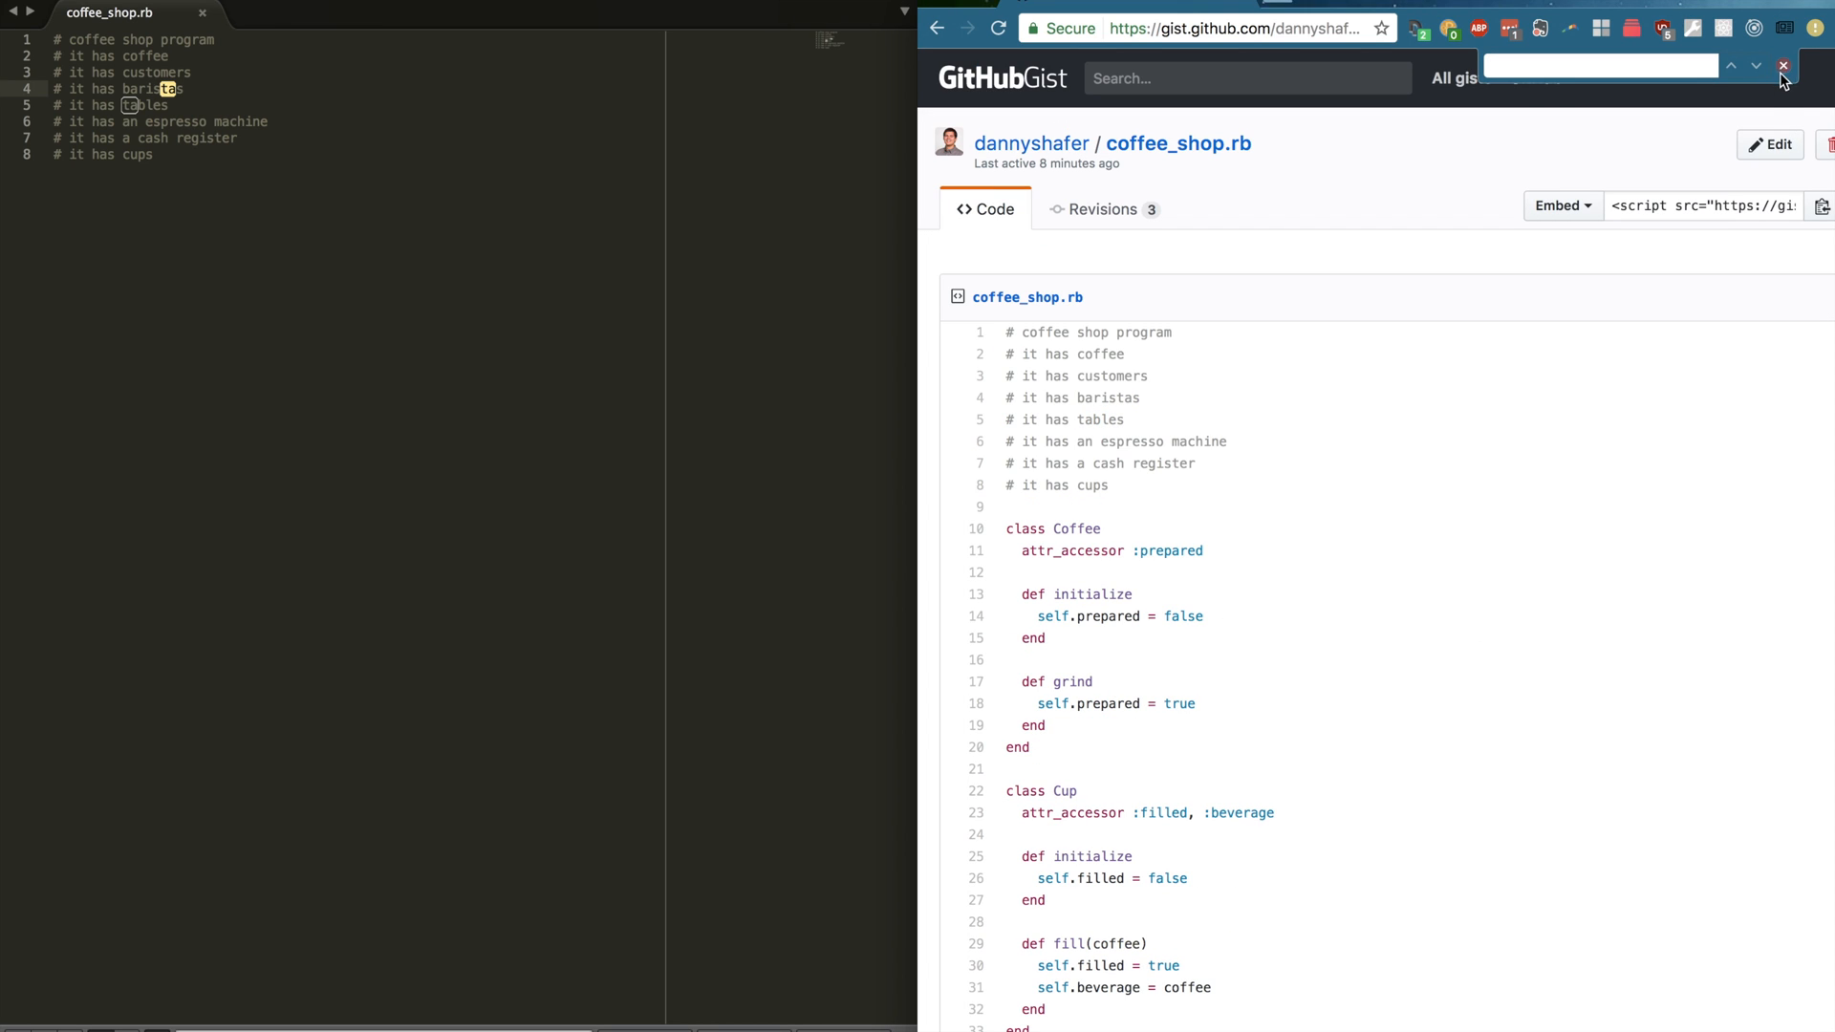
left_click(1782, 66)
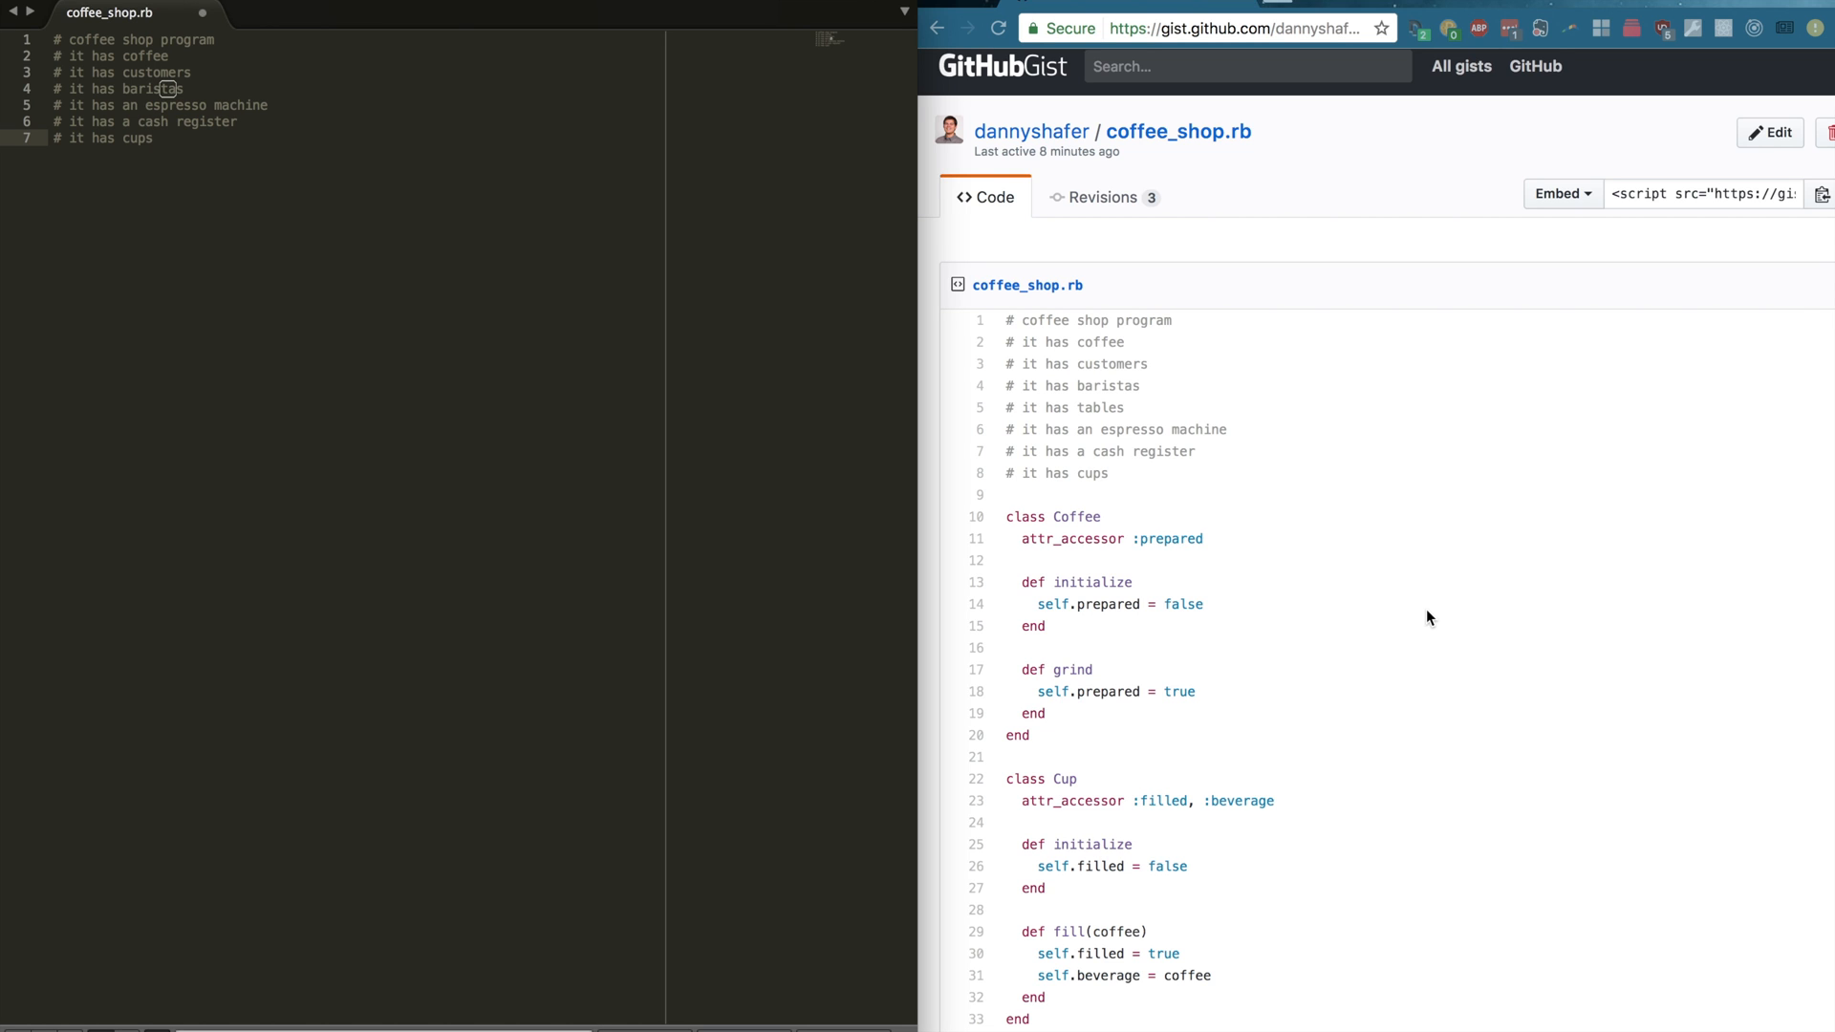
scroll("down", 3)
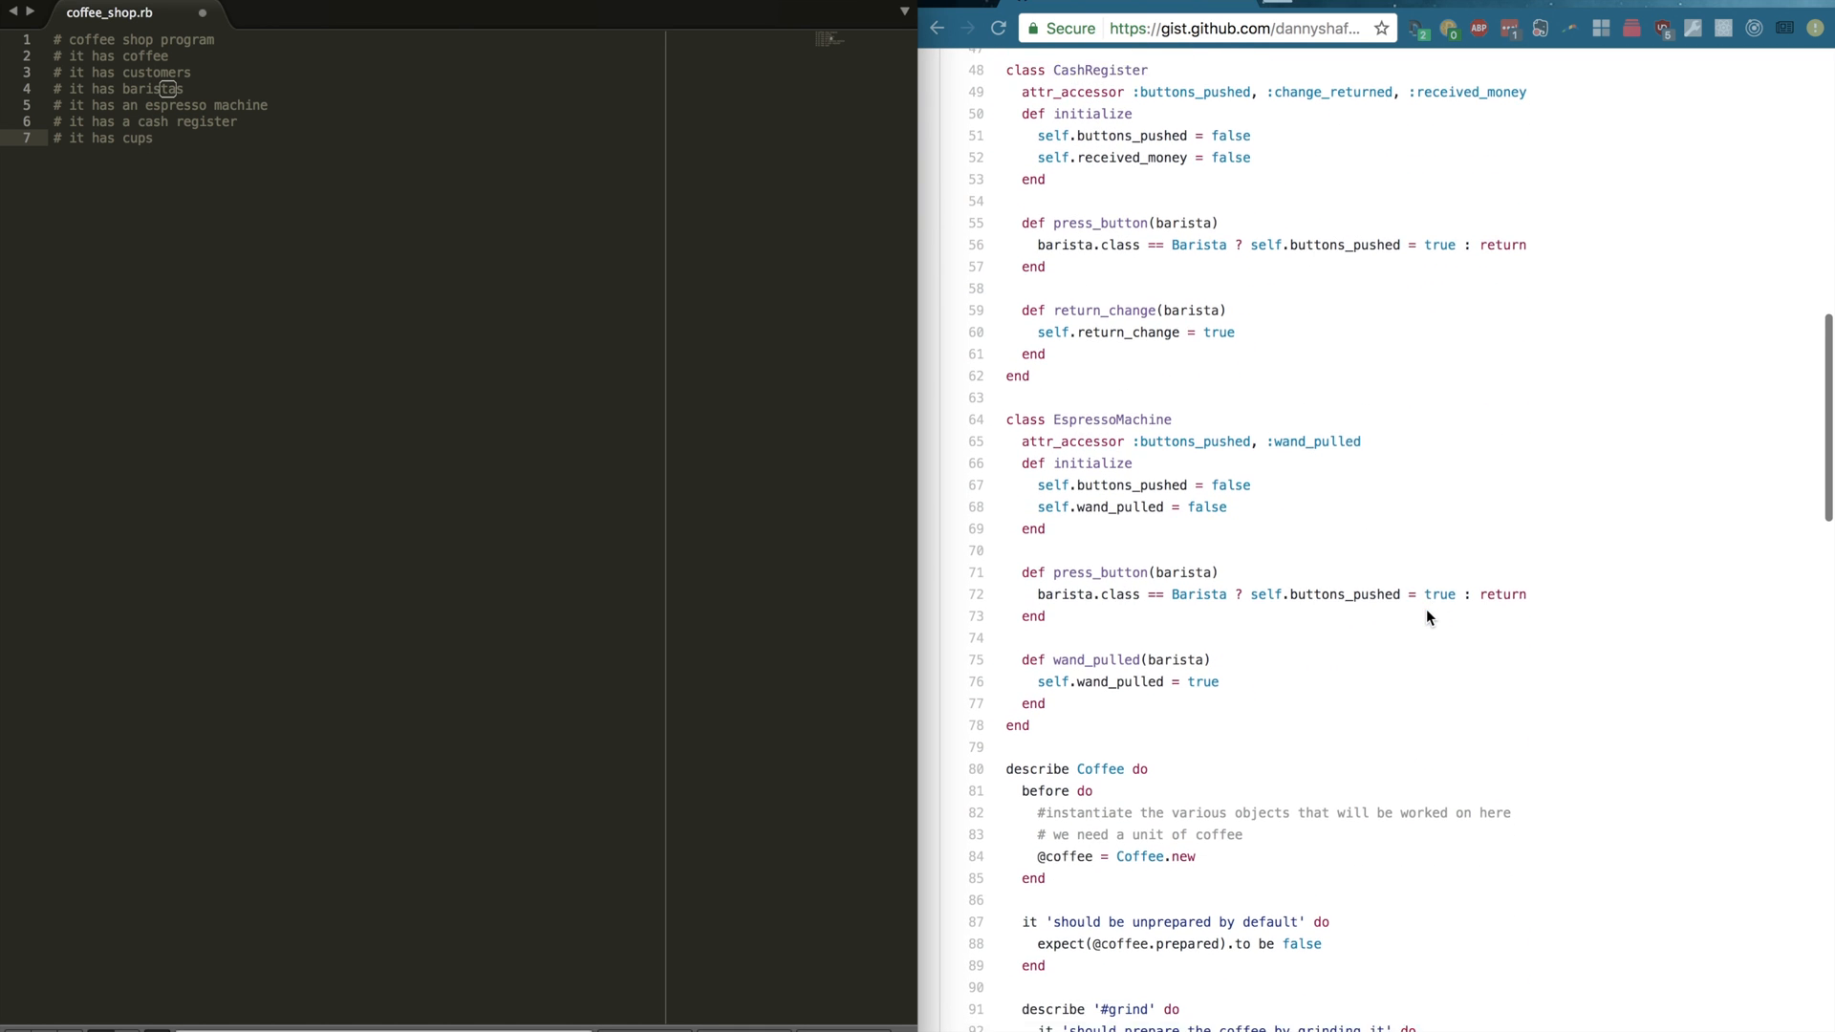
scroll("down", 3)
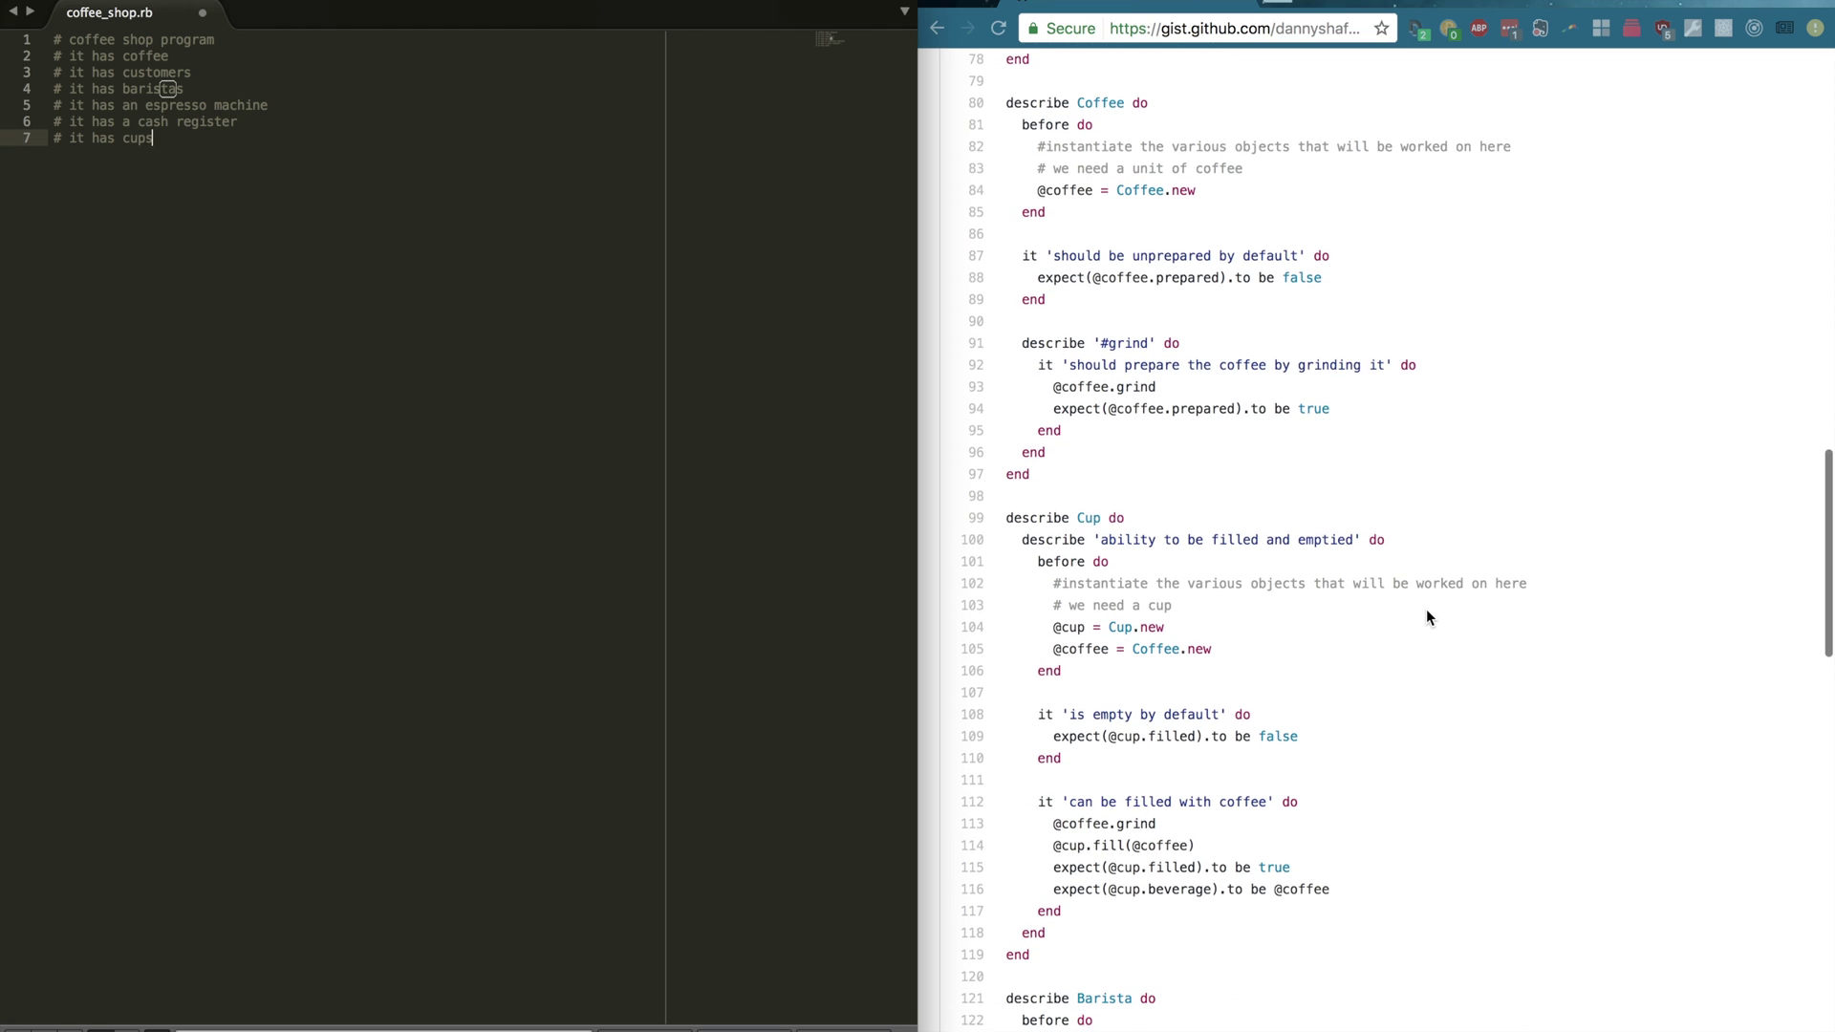
scroll("up", 3)
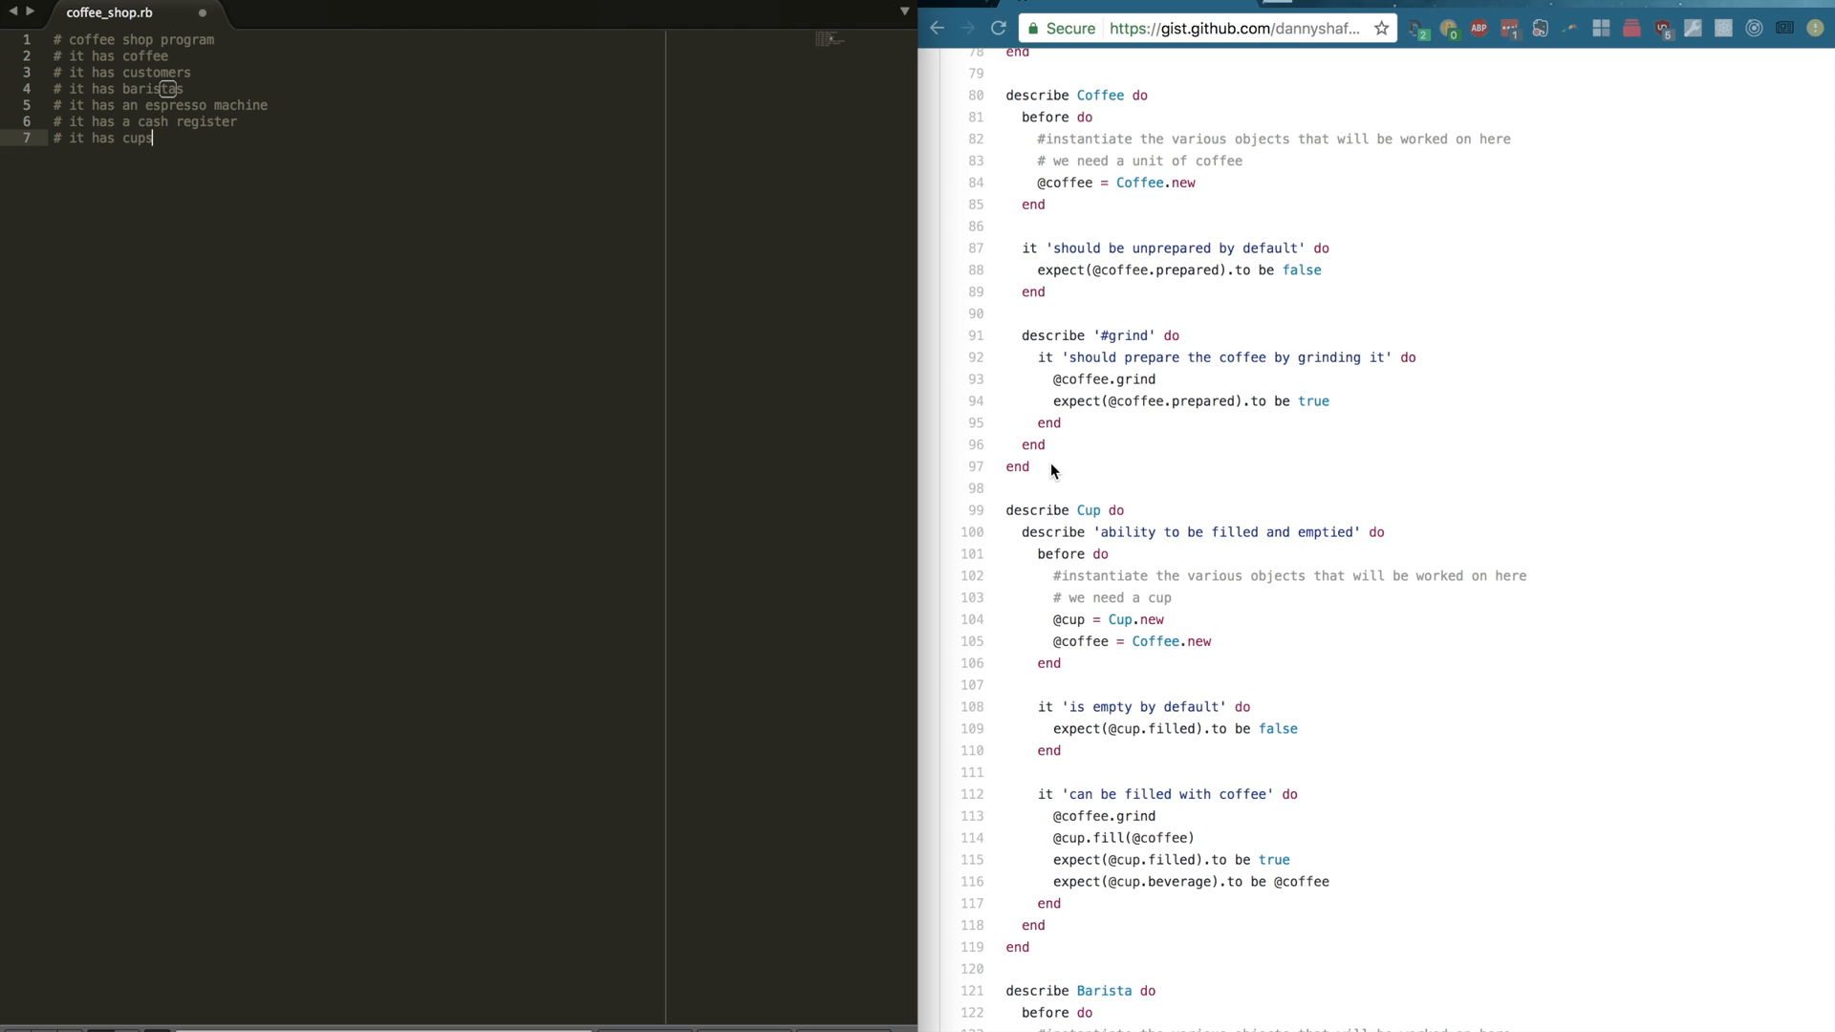
mouse_move(1002, 424)
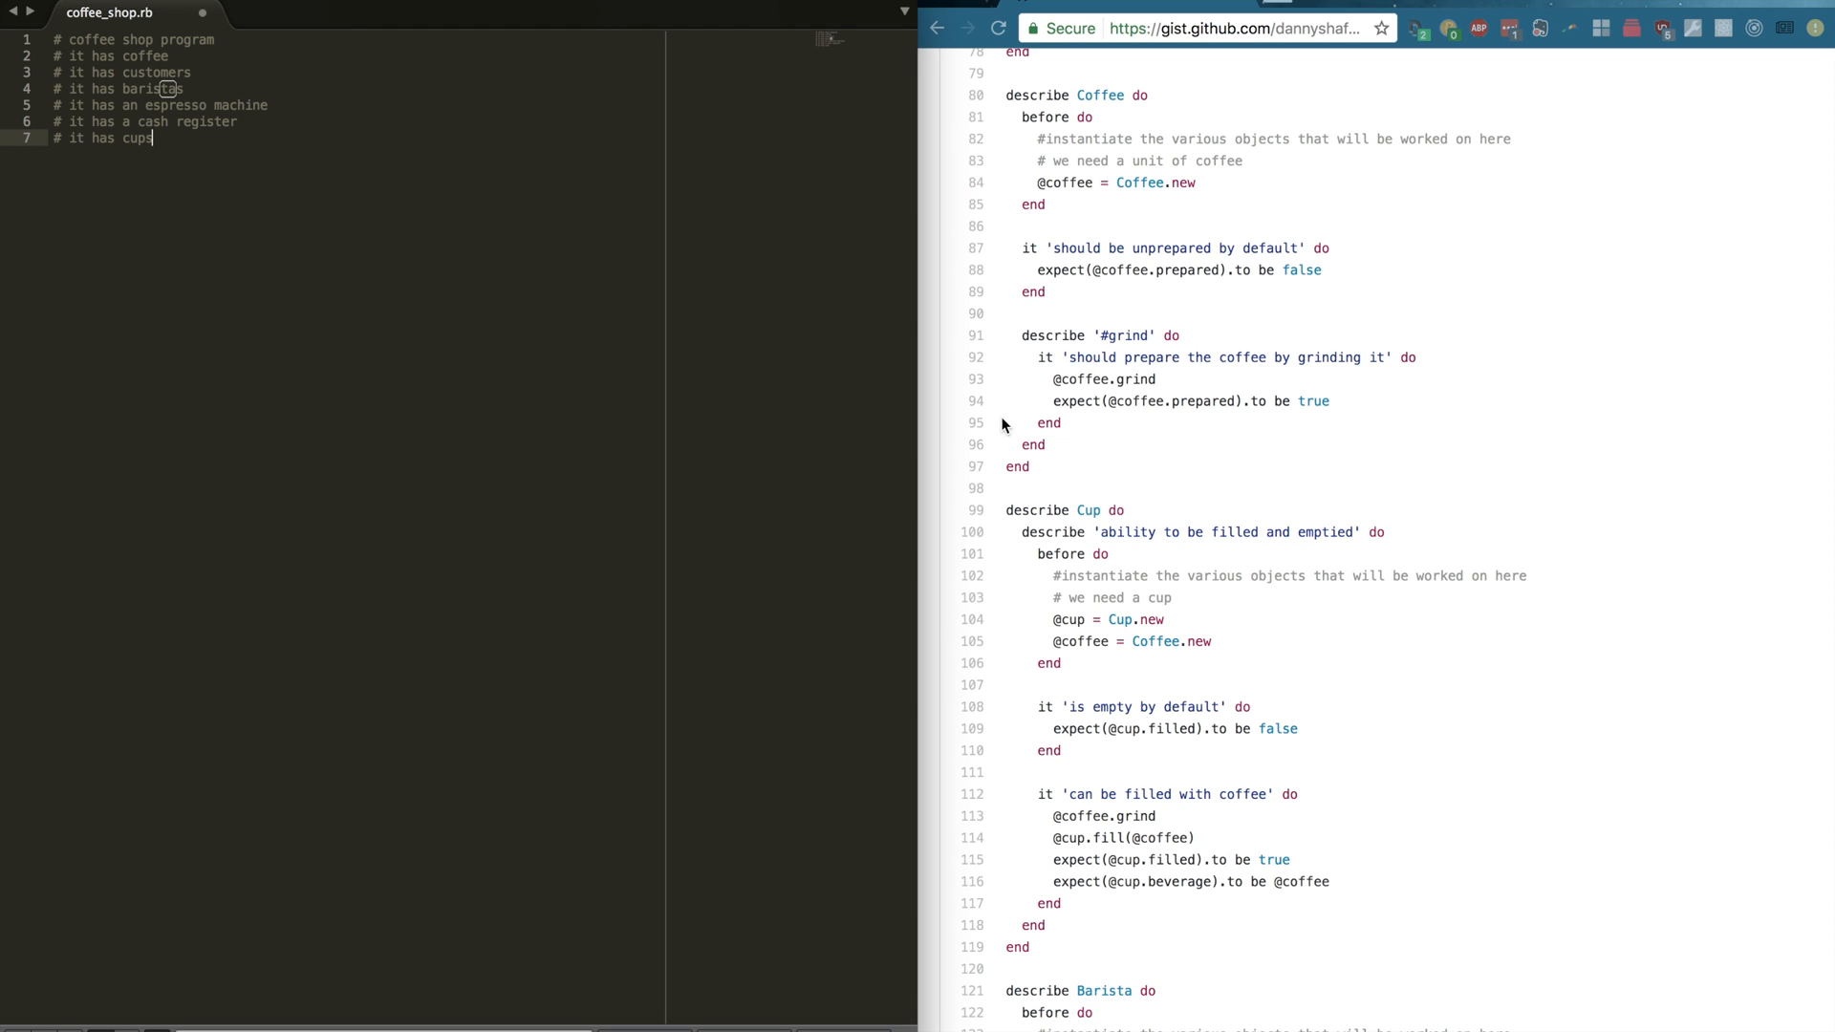
mouse_move(763, 243)
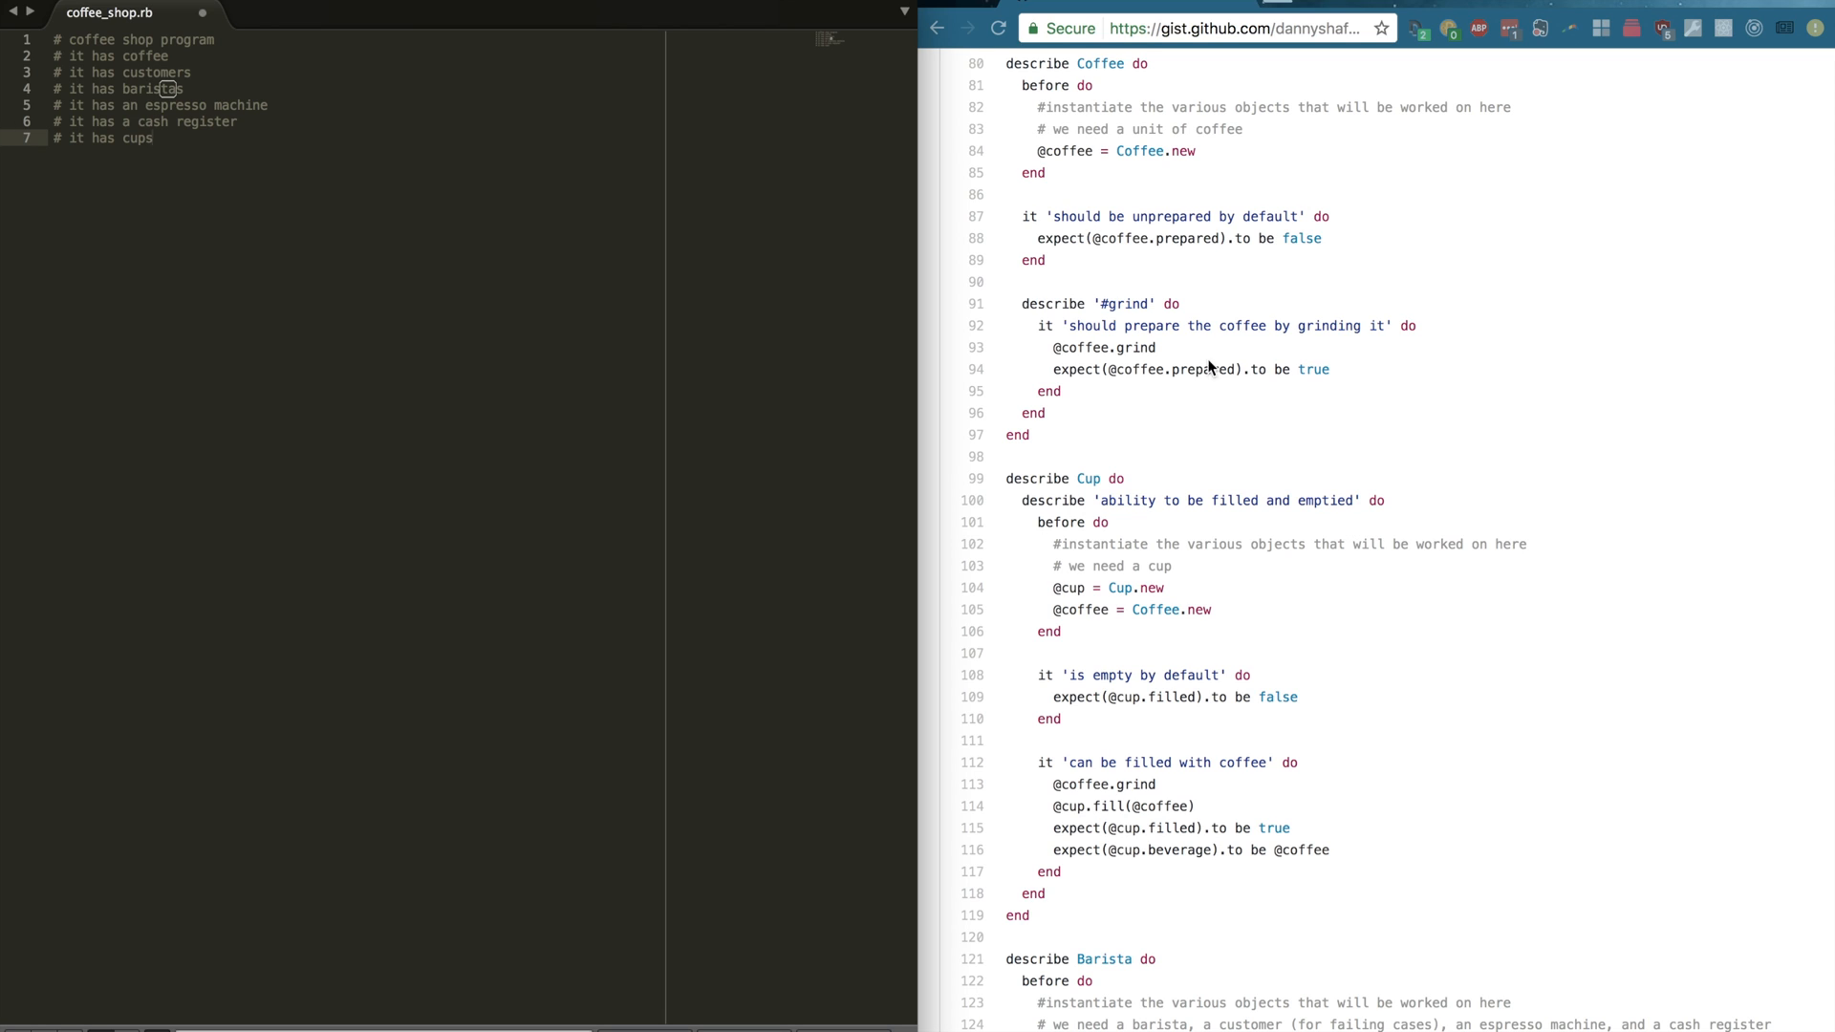
mouse_move(1181, 431)
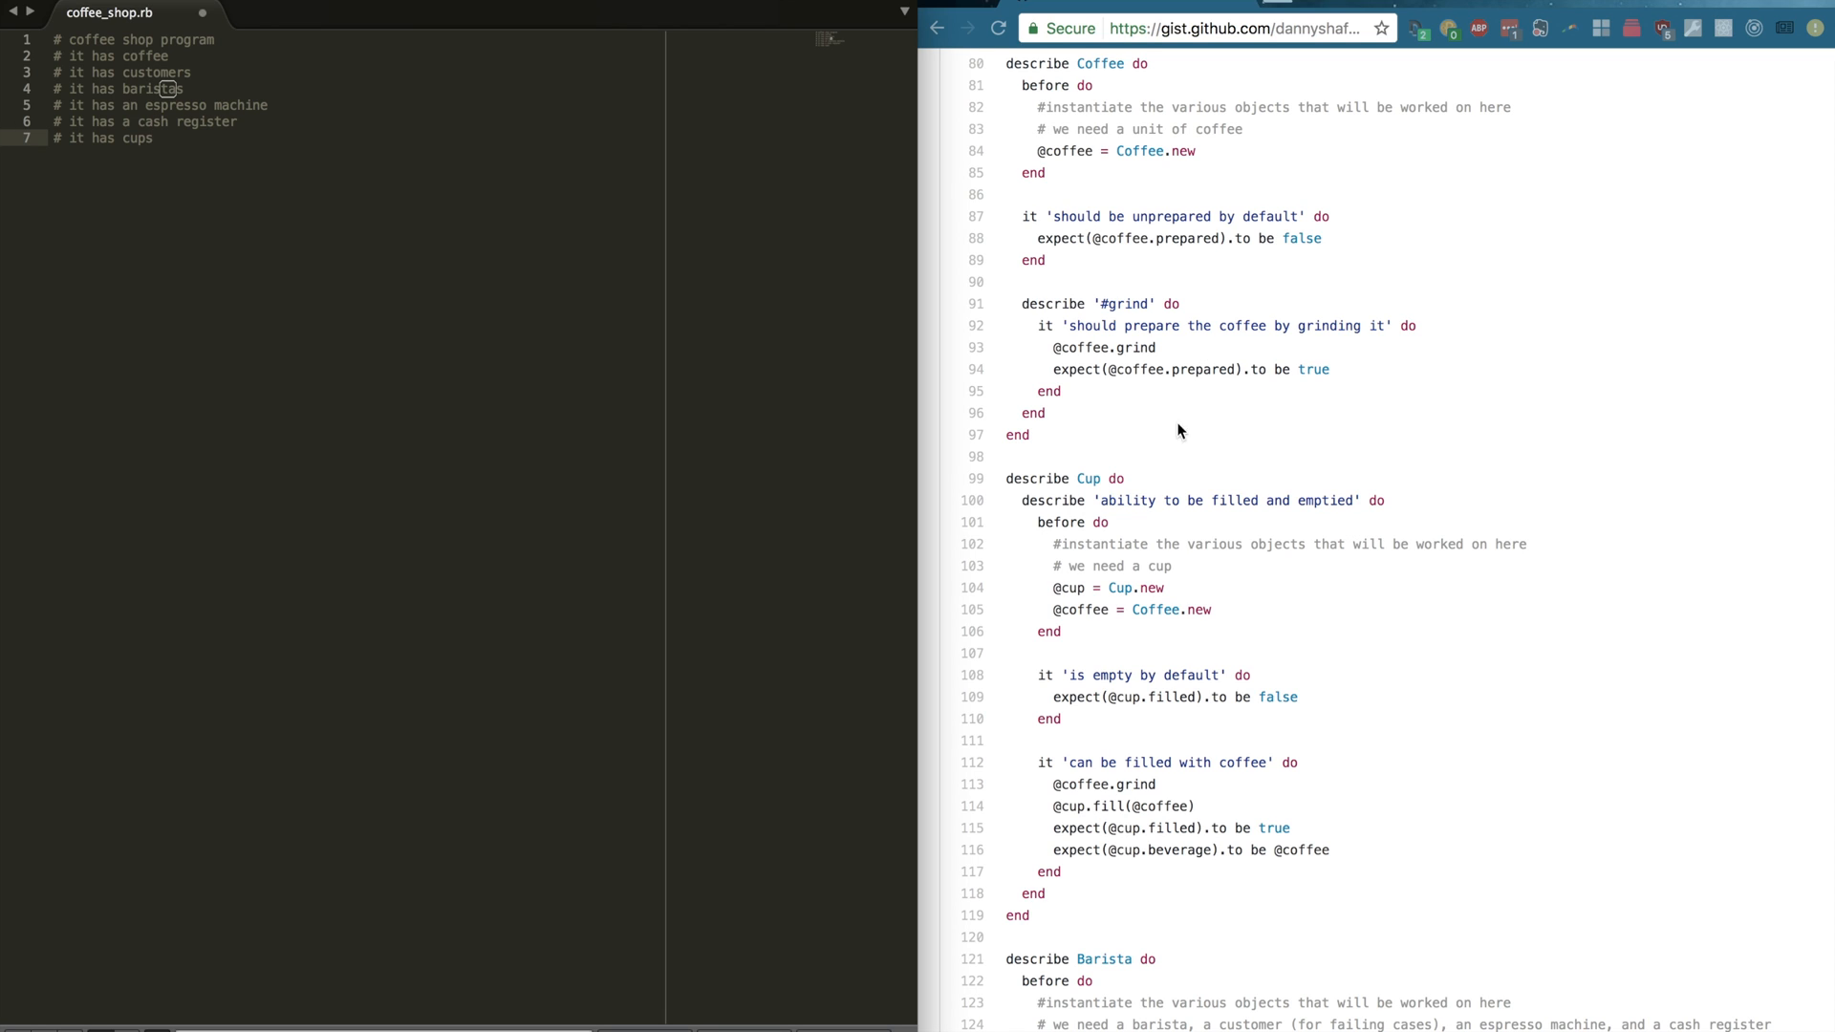
mouse_move(365, 231)
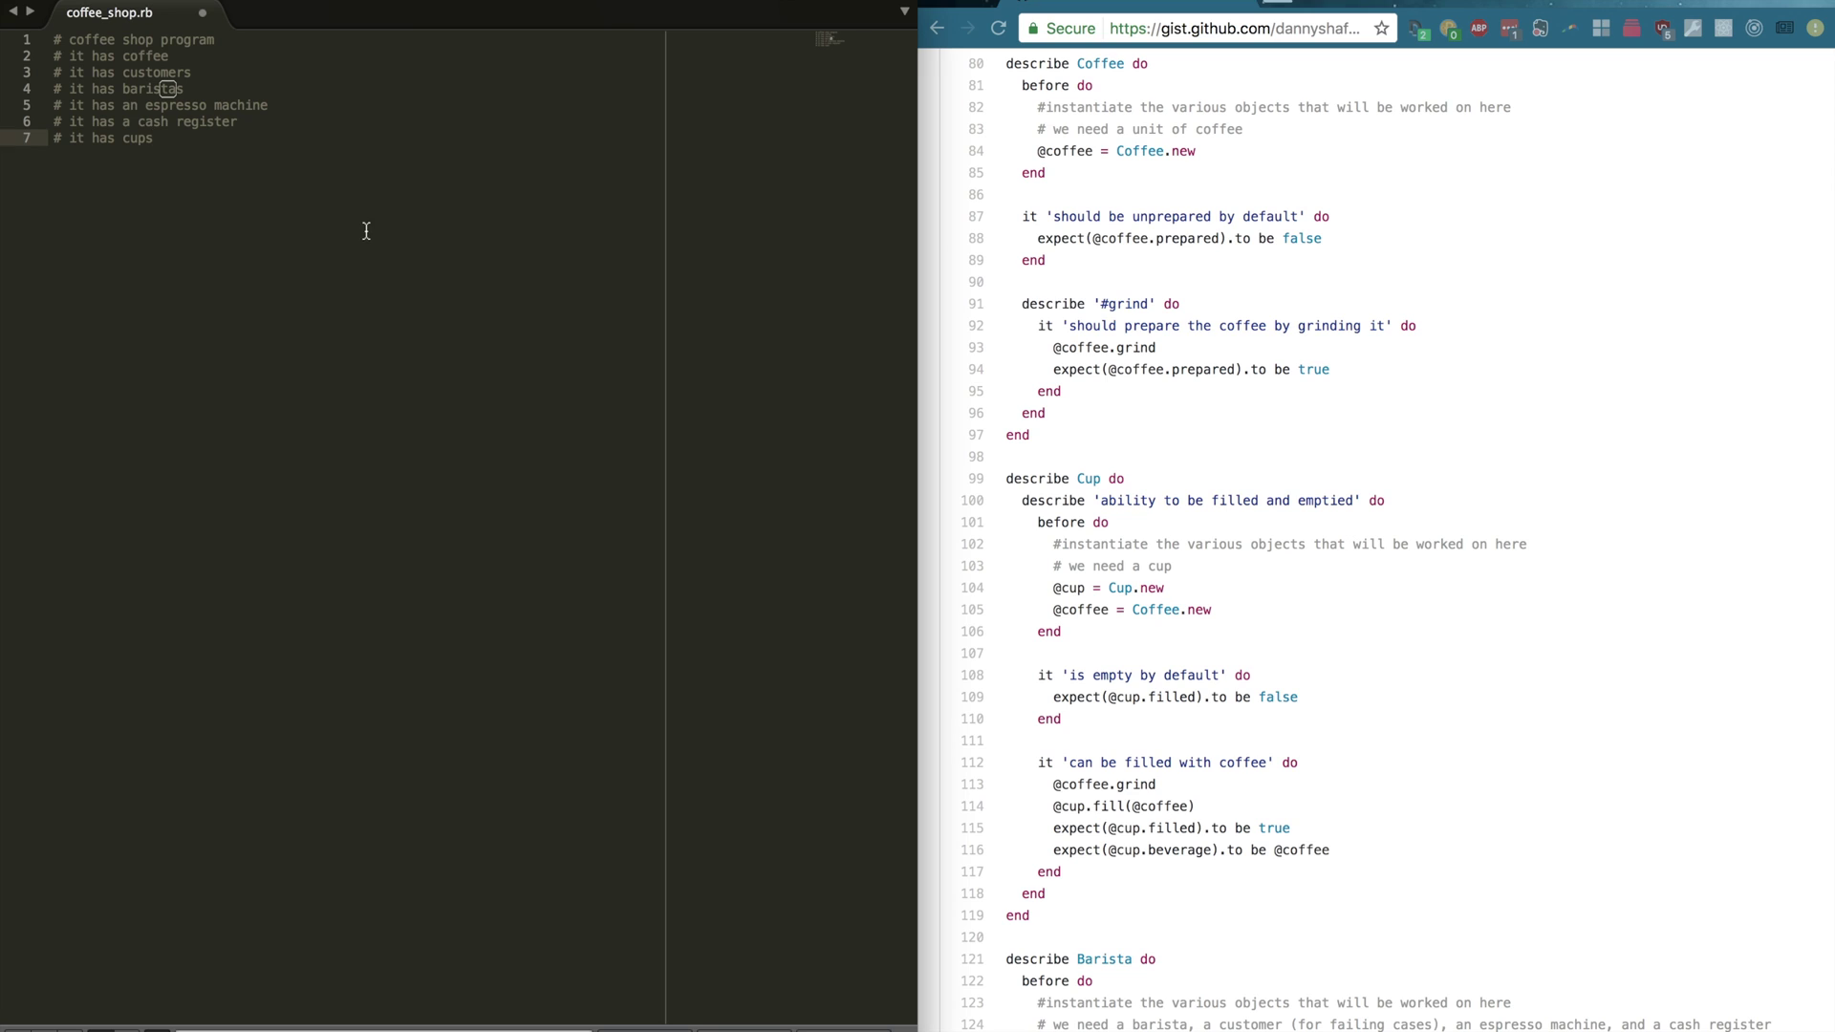
- Write 'describe Coffee do' with its autocompleted 'end', removing the extra blank line inside
type("describe Coffee f")
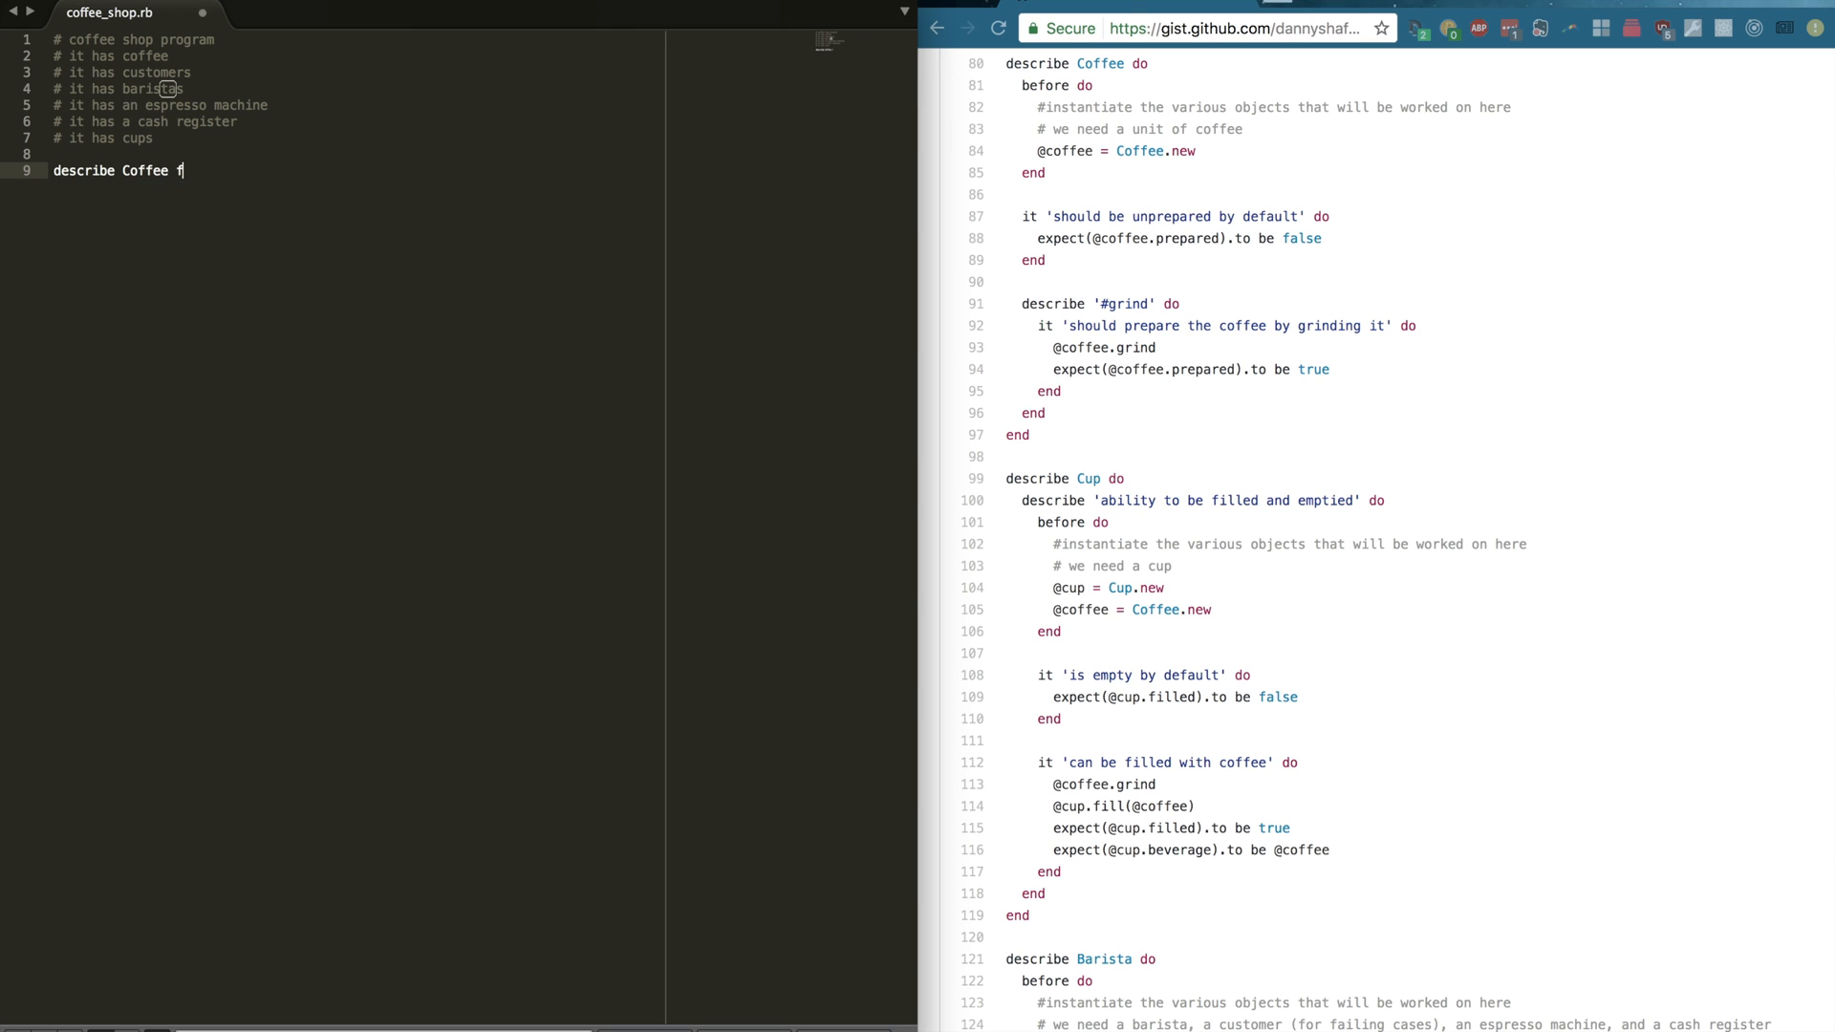
type("o")
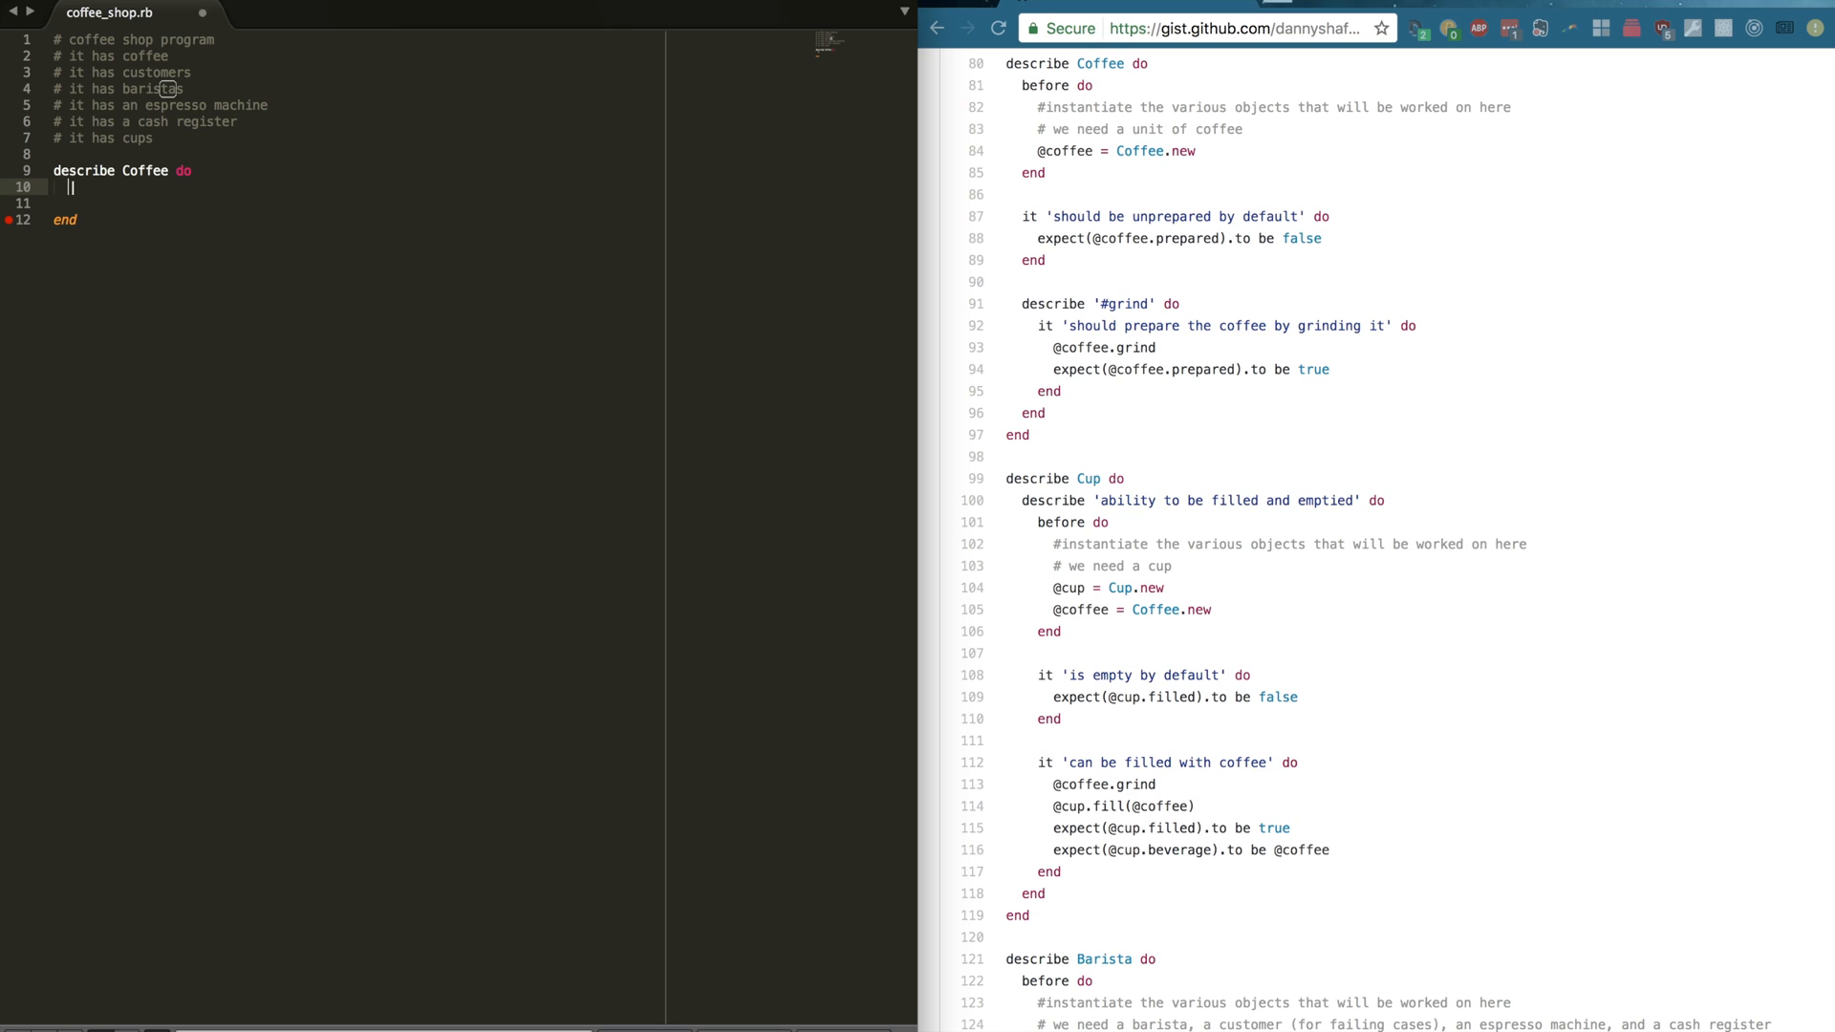
key("Backspace")
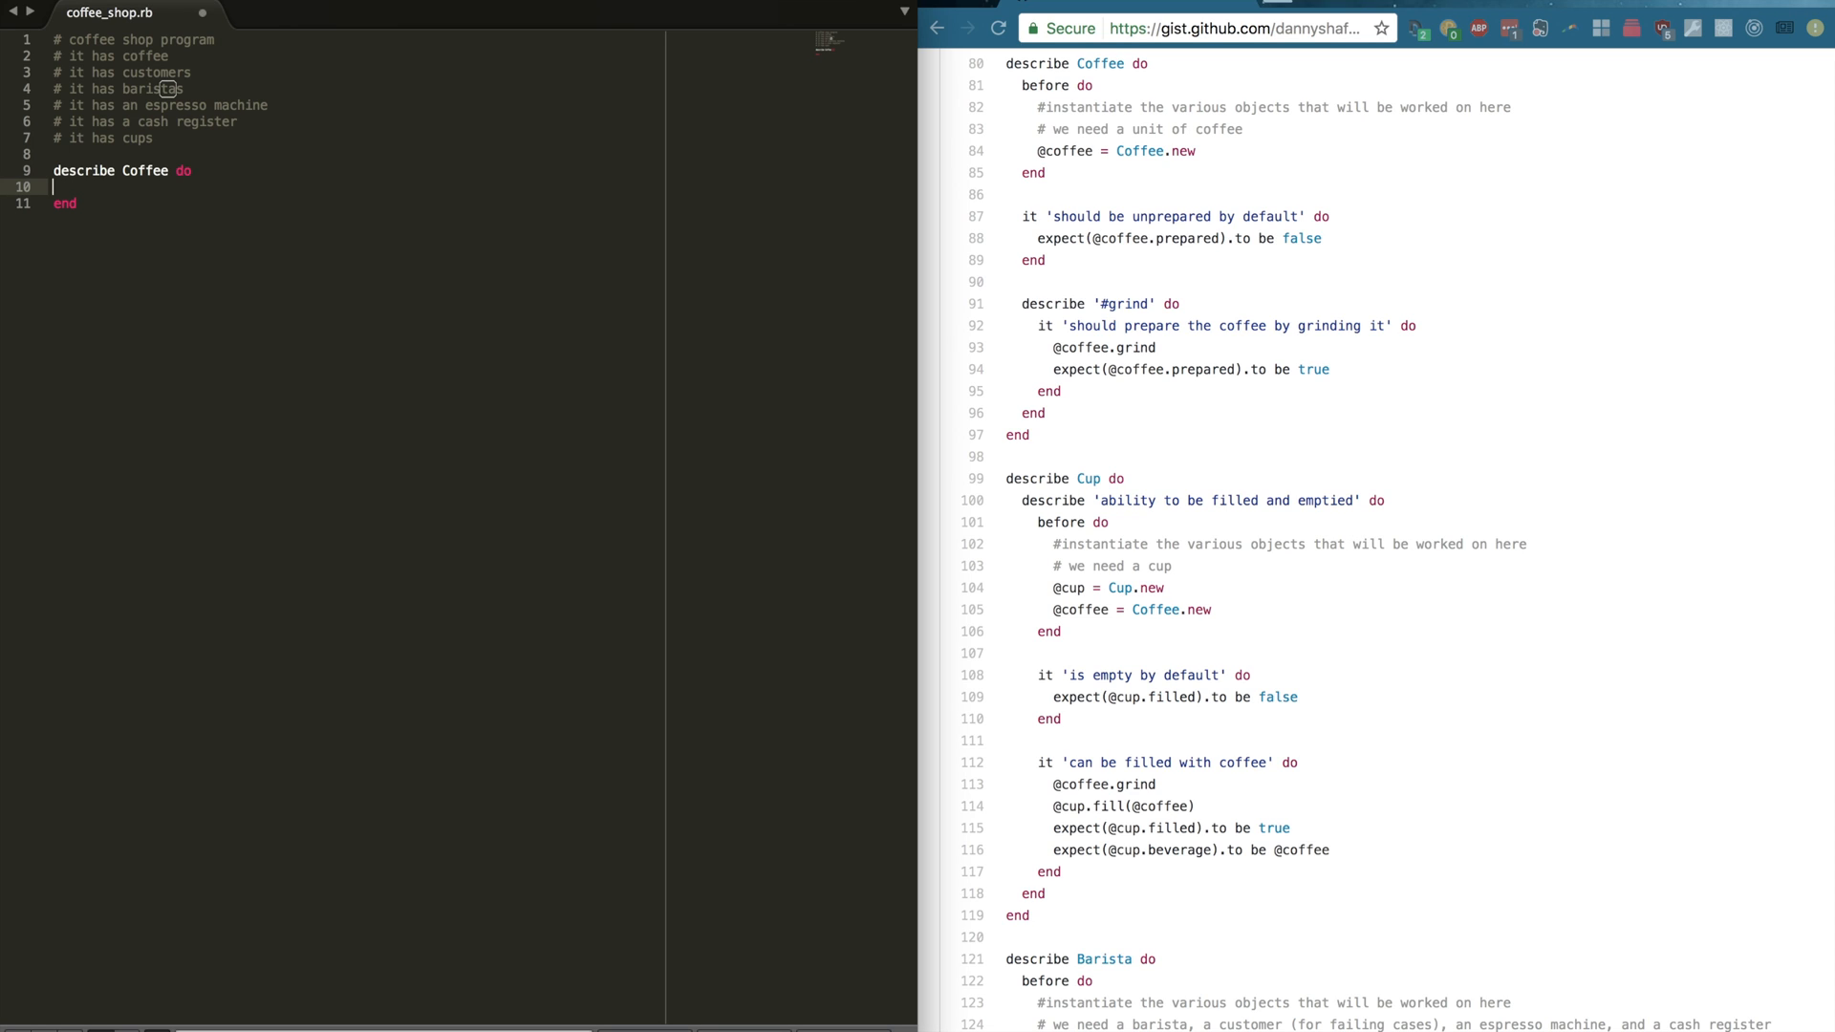
left_click(53, 186)
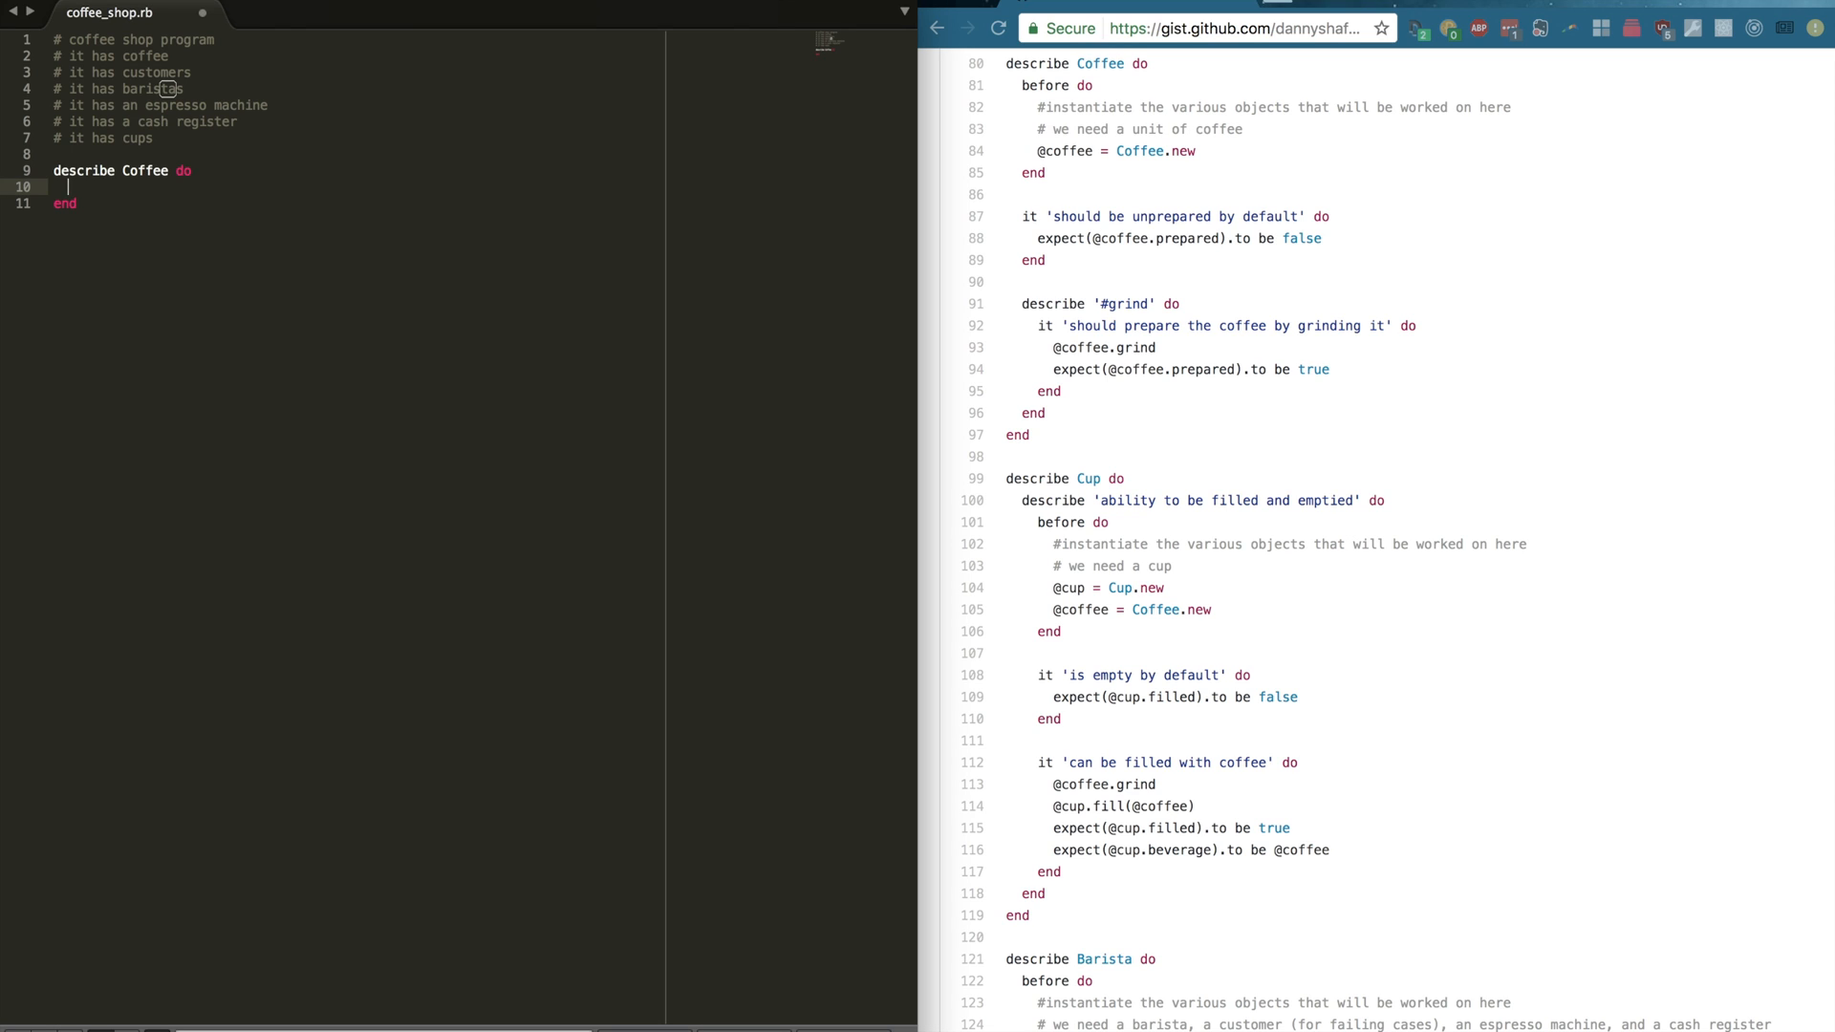
type("before do")
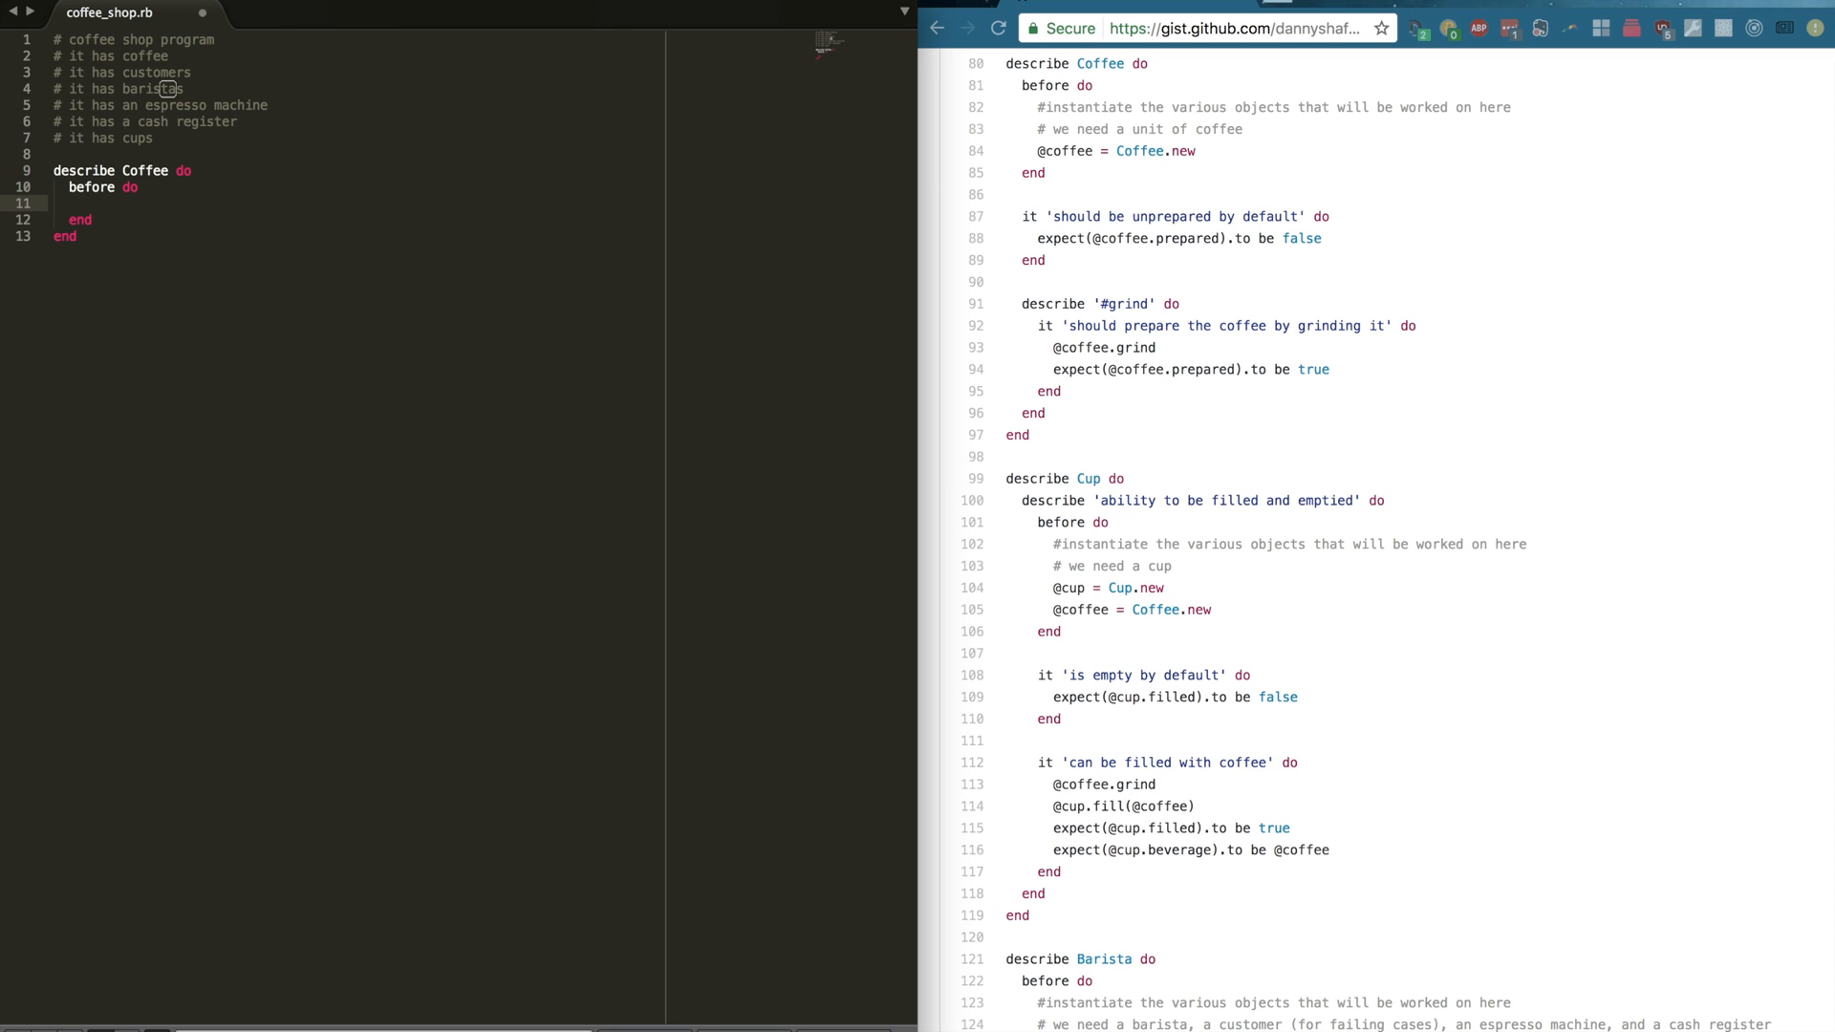
type("@coffee")
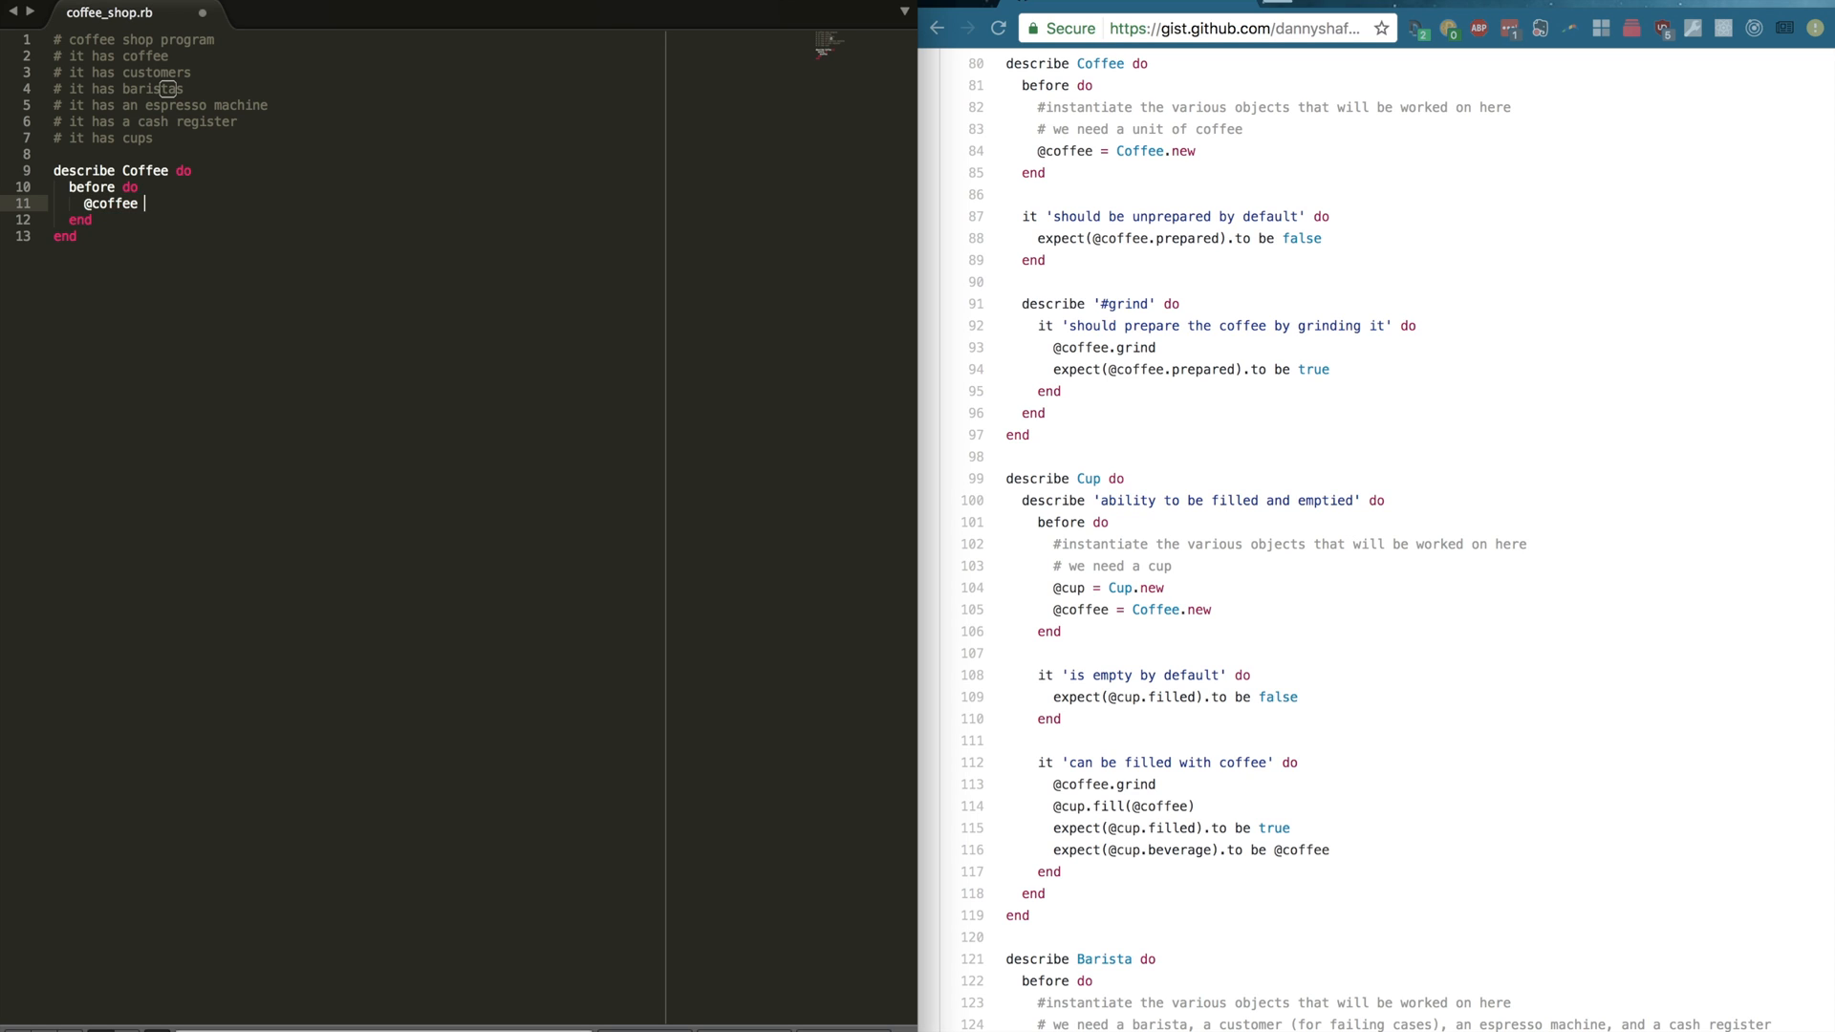
type("= Coffee.new")
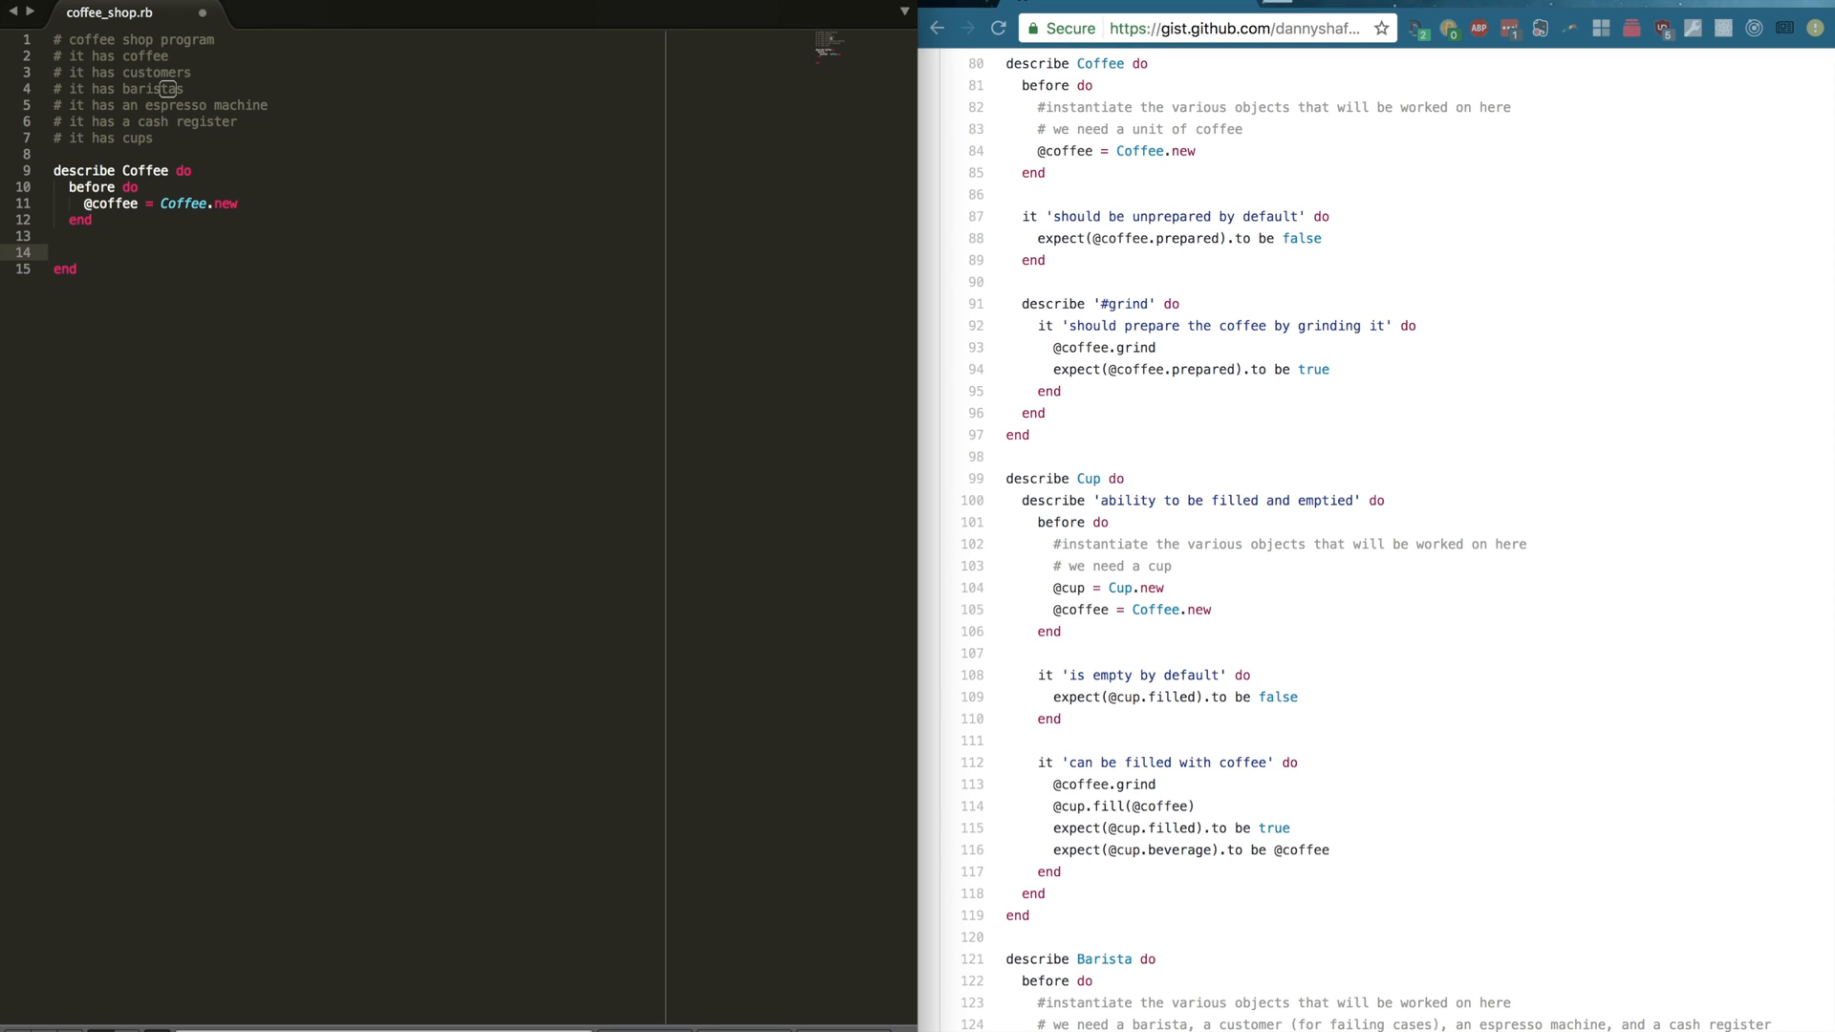
type("it 'should be unprepared by default' do")
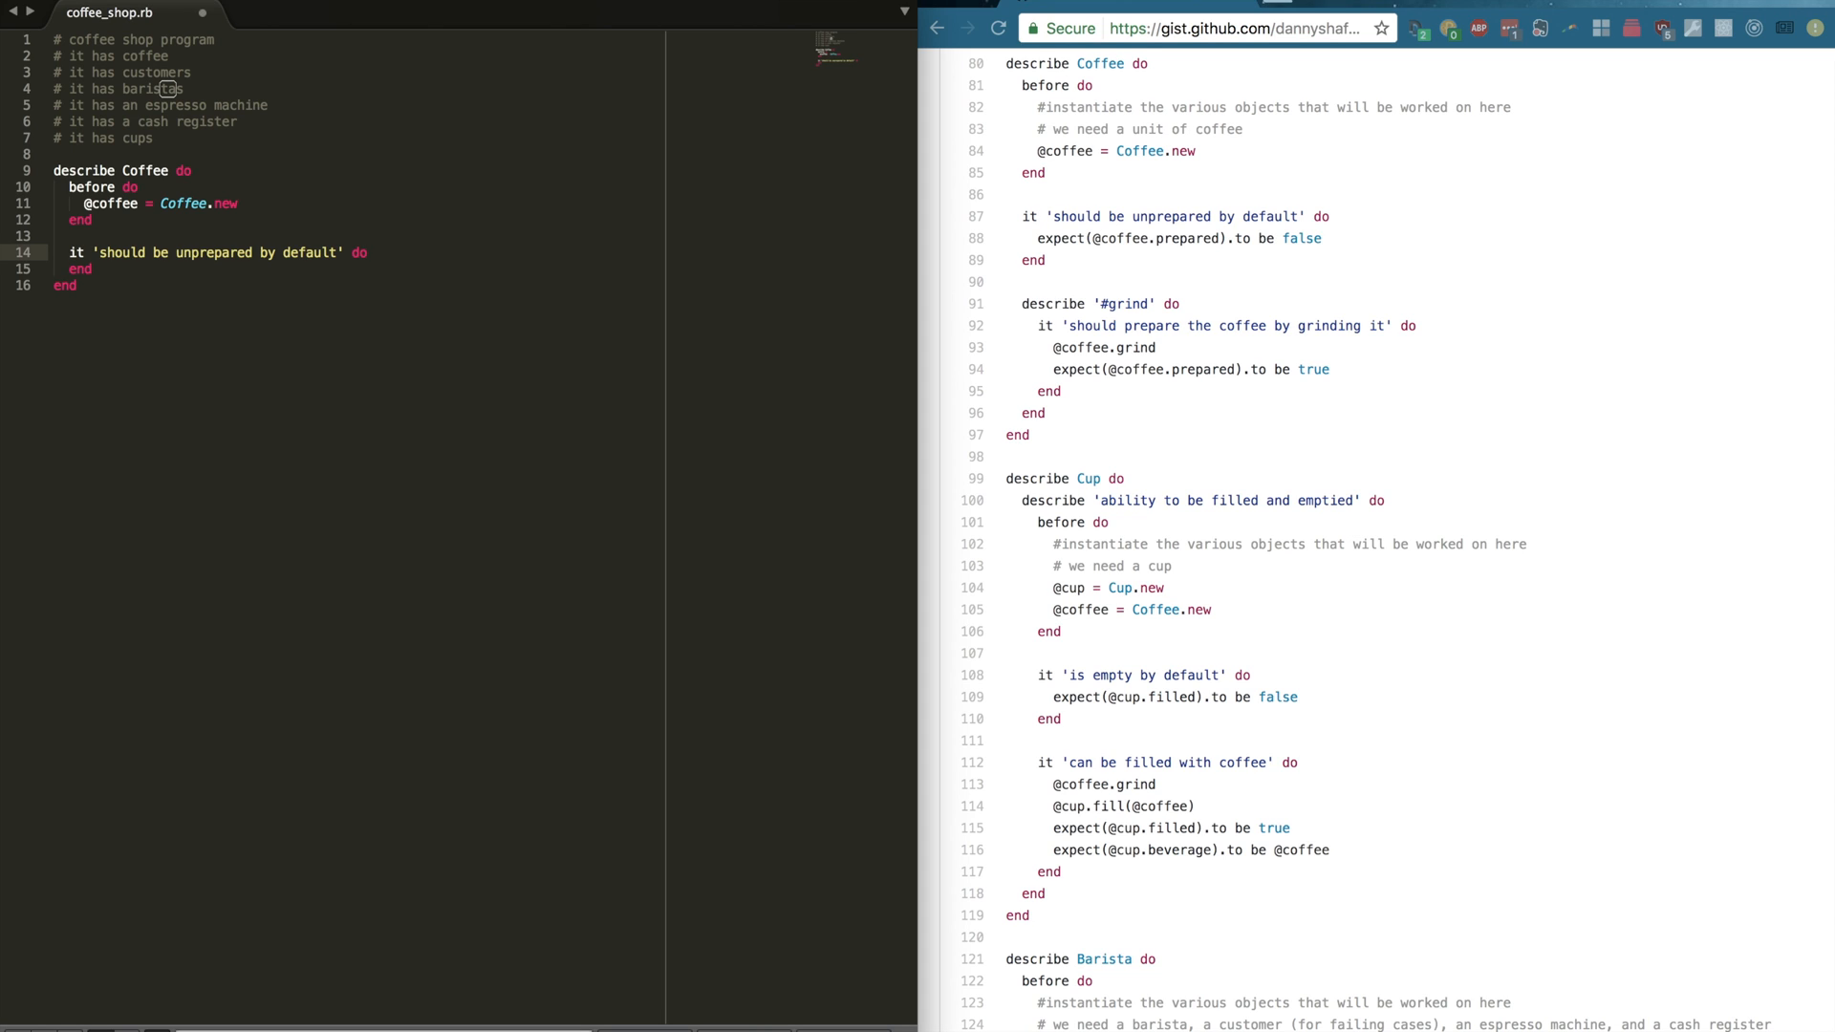